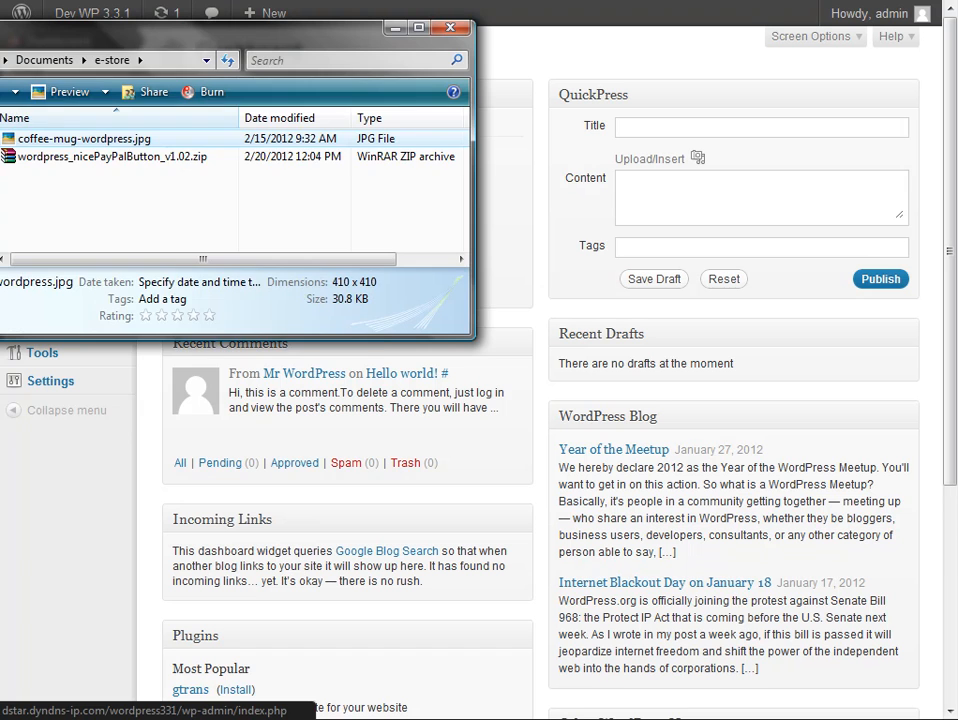
- Extract the PayPal button plugin zip and go into the site's wp-content plugins folder
right_click(110, 156)
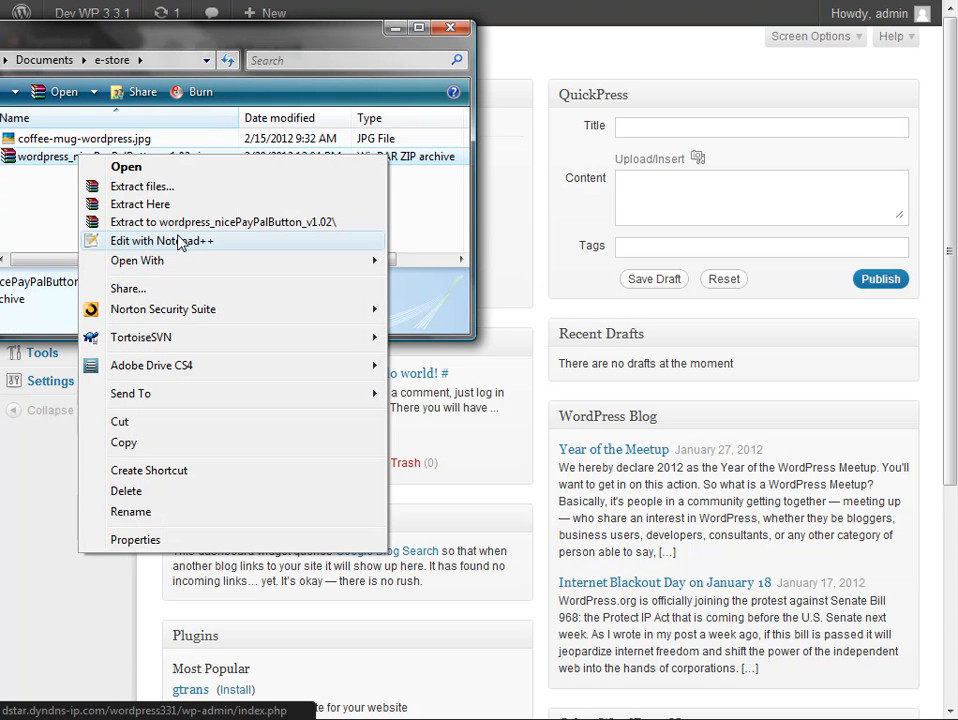
mouse_move(184, 204)
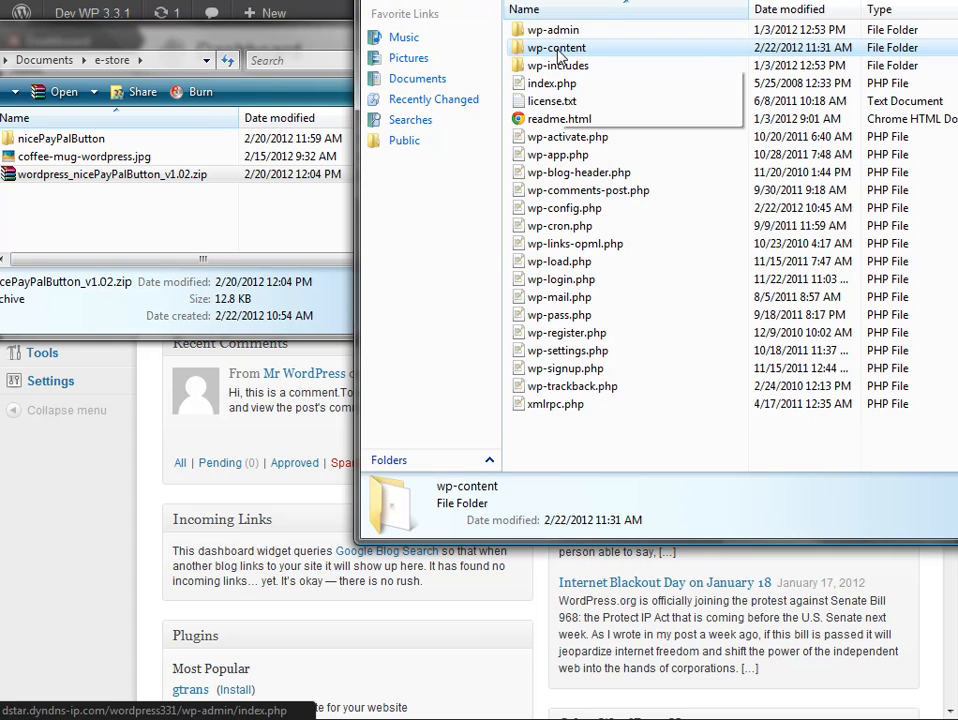
double_click(556, 47)
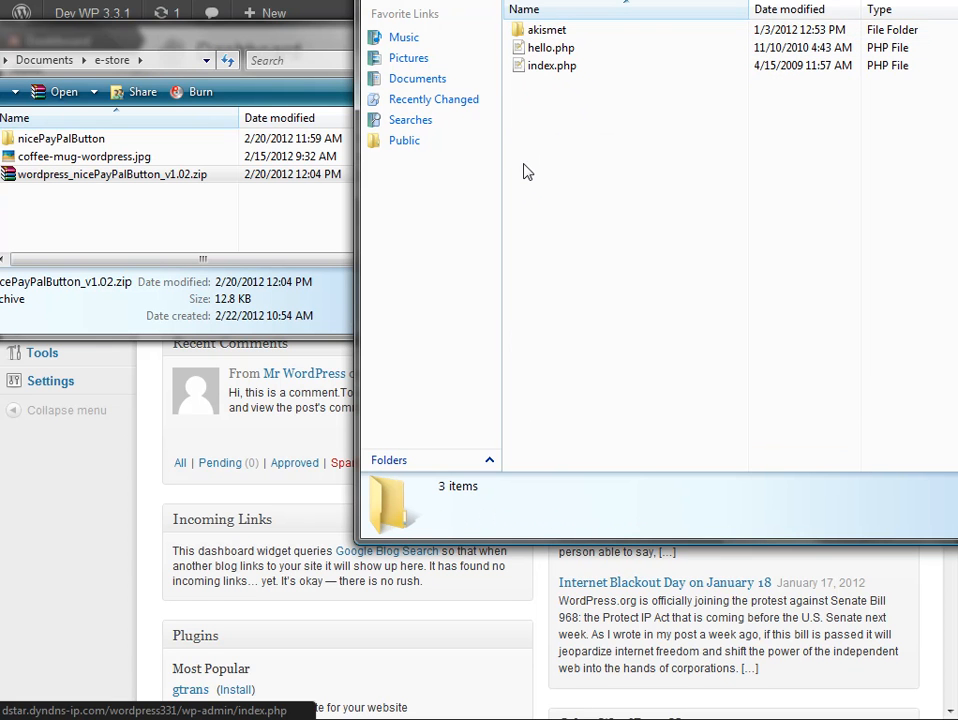
mouse_move(548, 147)
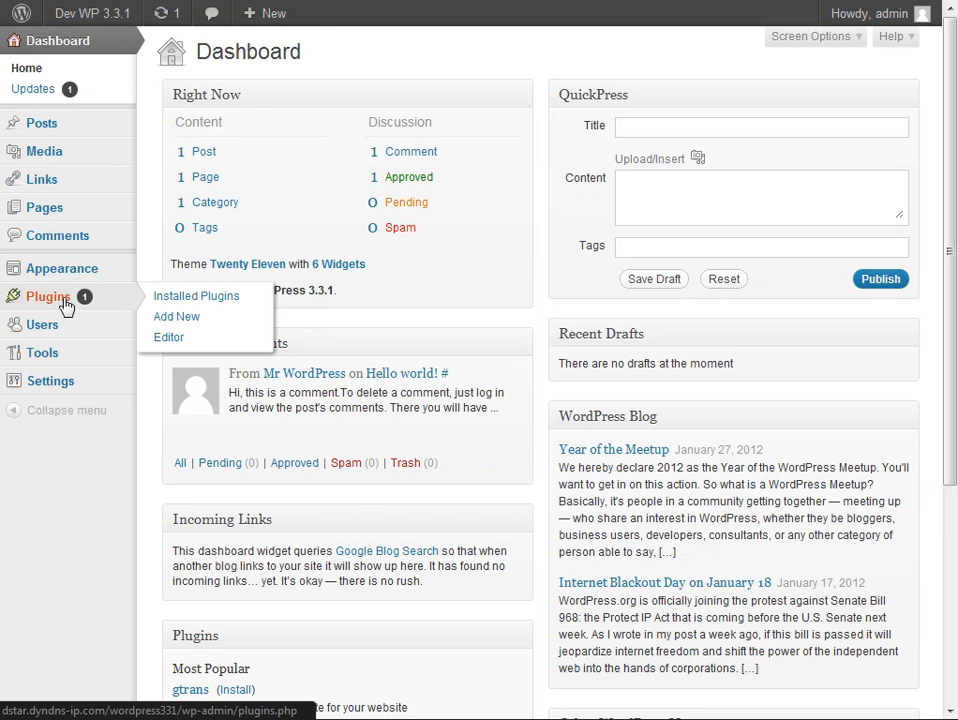
- Activate the Nice PayPal Button plugin from the installed plugins list
left_click(196, 295)
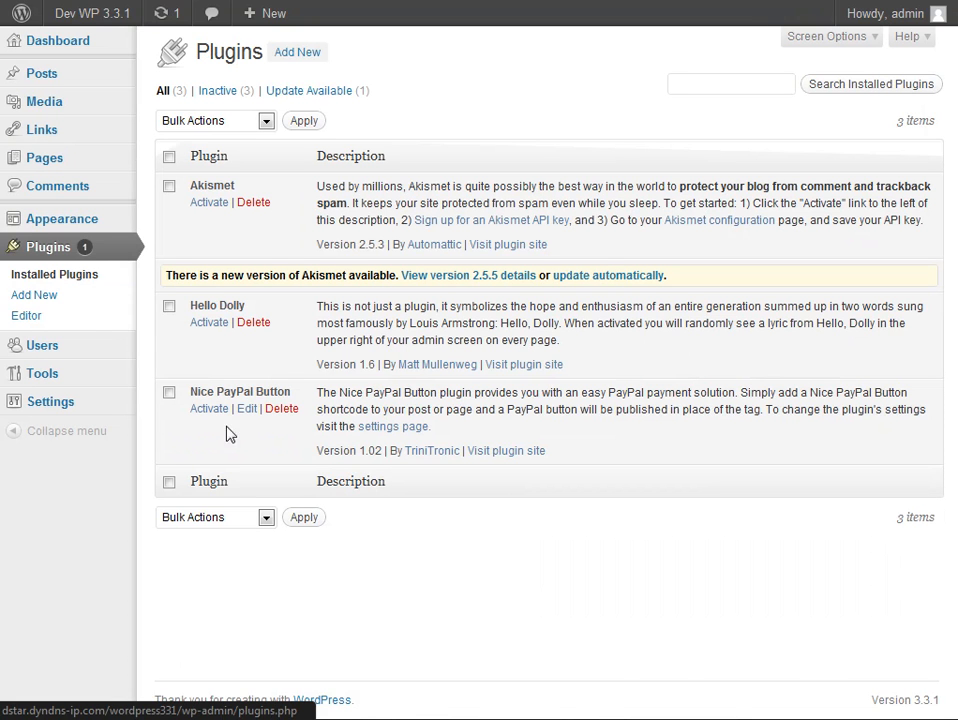
left_click(208, 408)
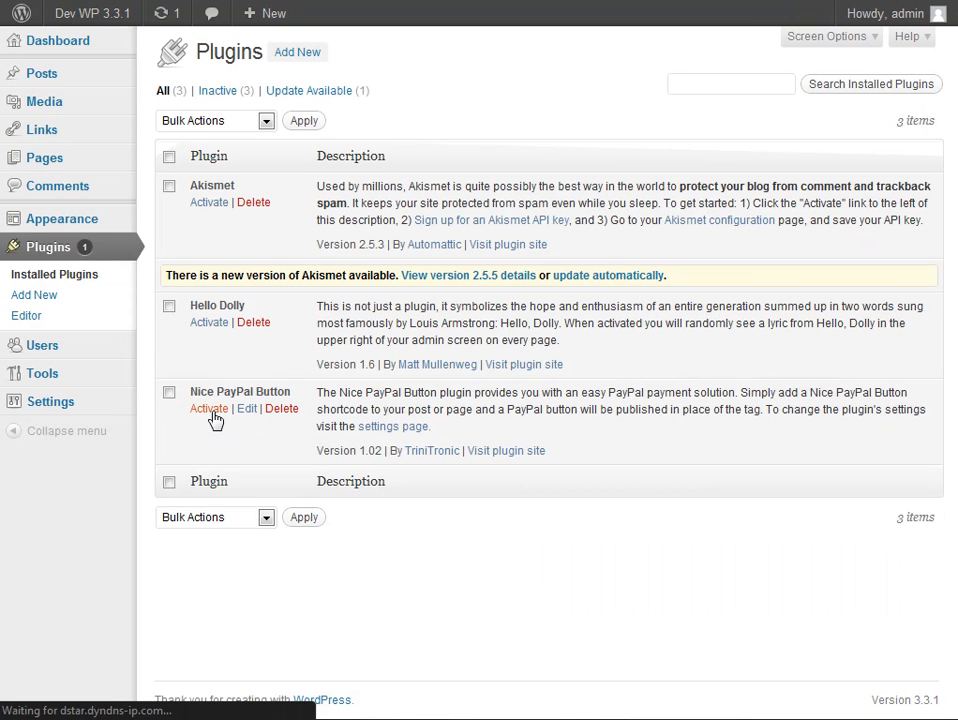
left_click(208, 408)
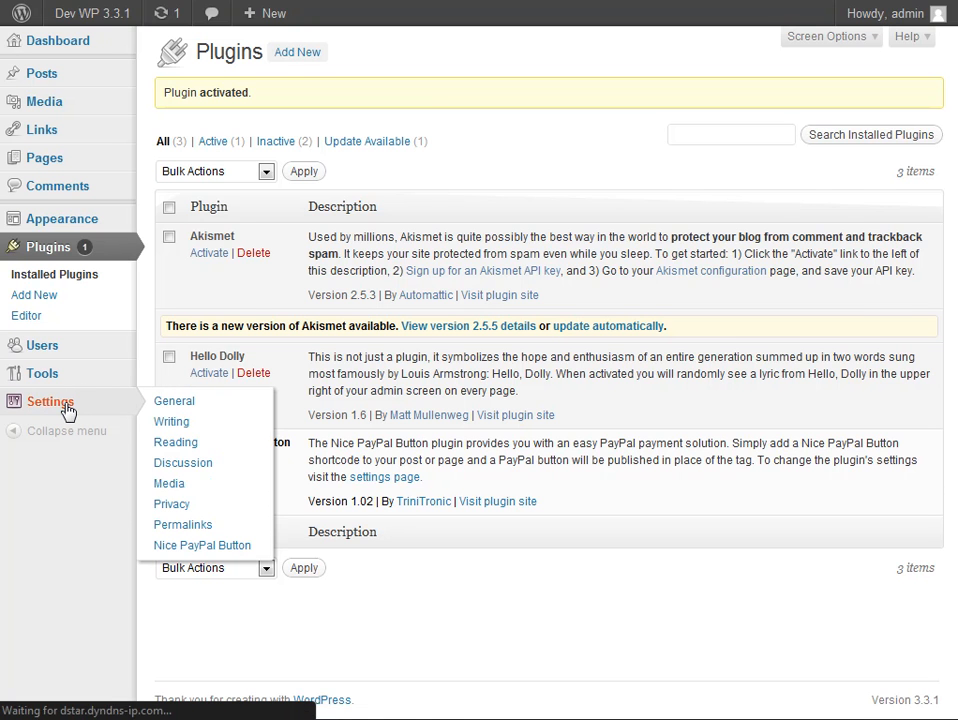
- Enter the PayPal account email in Nice PayPal Button settings and save, keeping USD, US, en_US defaults
left_click(174, 400)
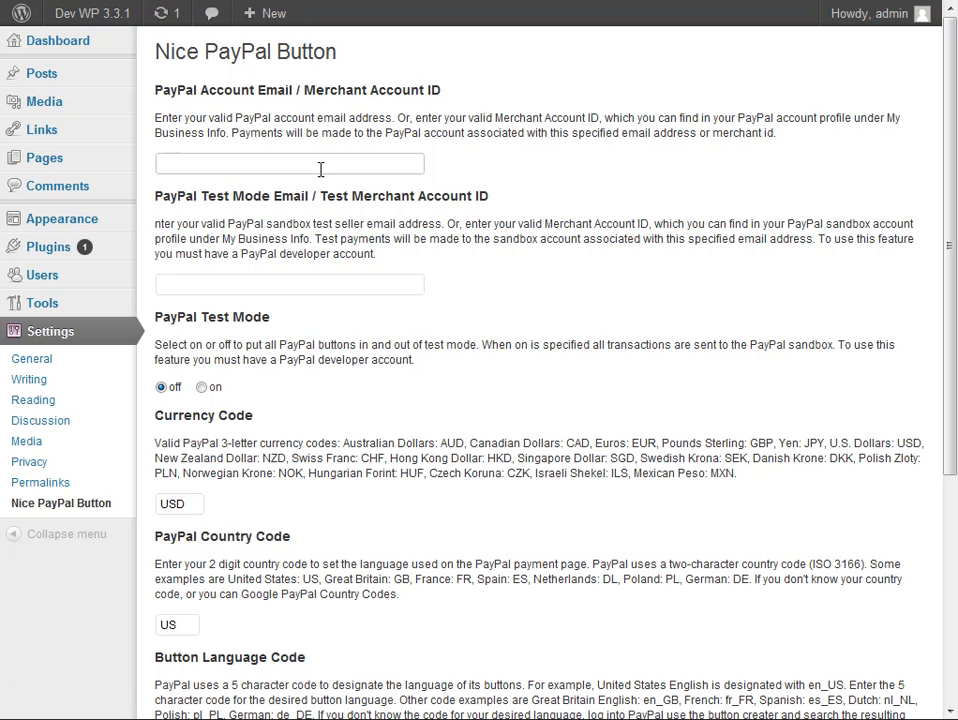
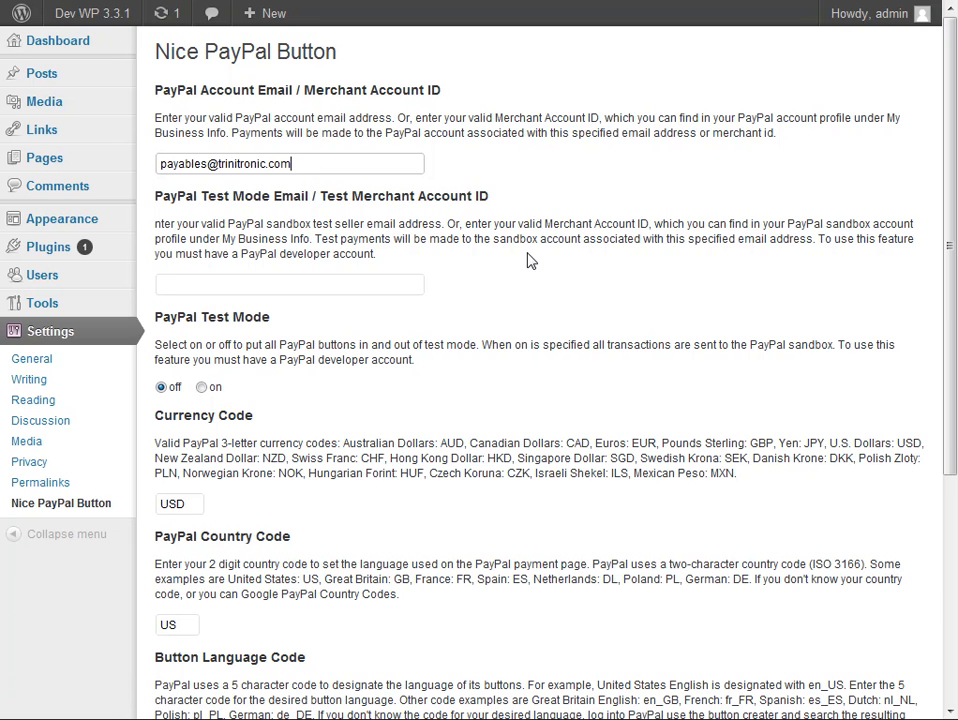
mouse_move(634, 316)
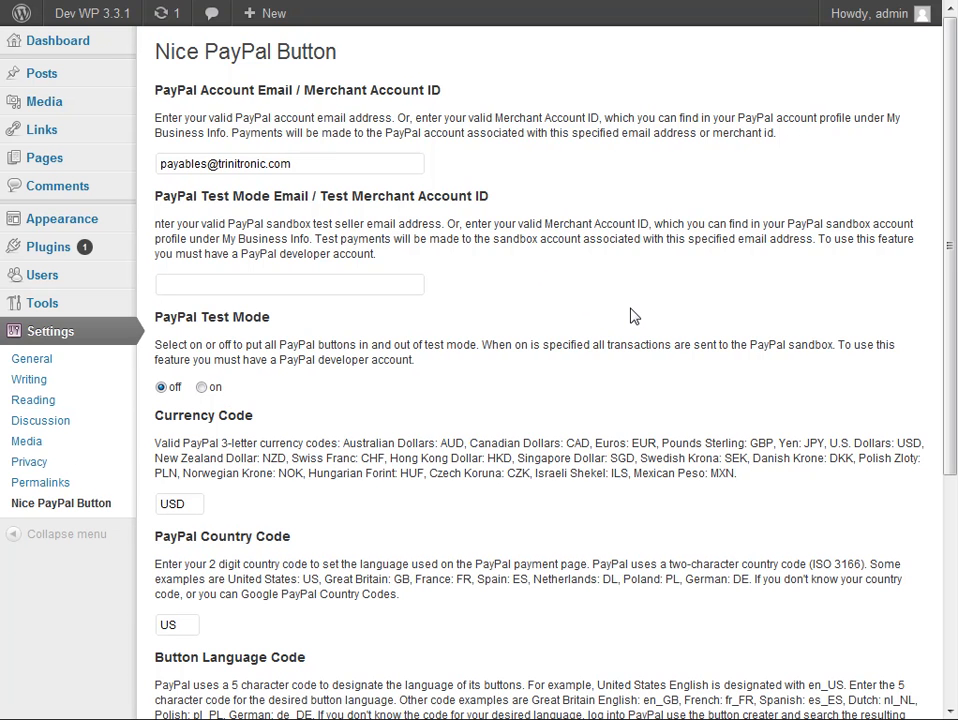
mouse_move(418, 316)
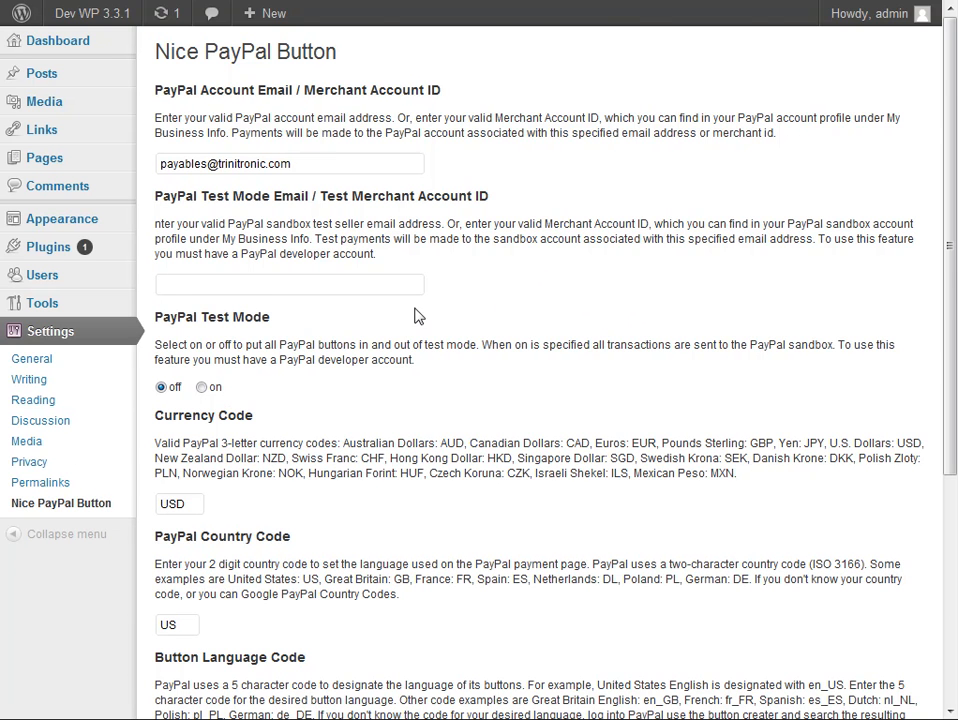
scroll("down", 3)
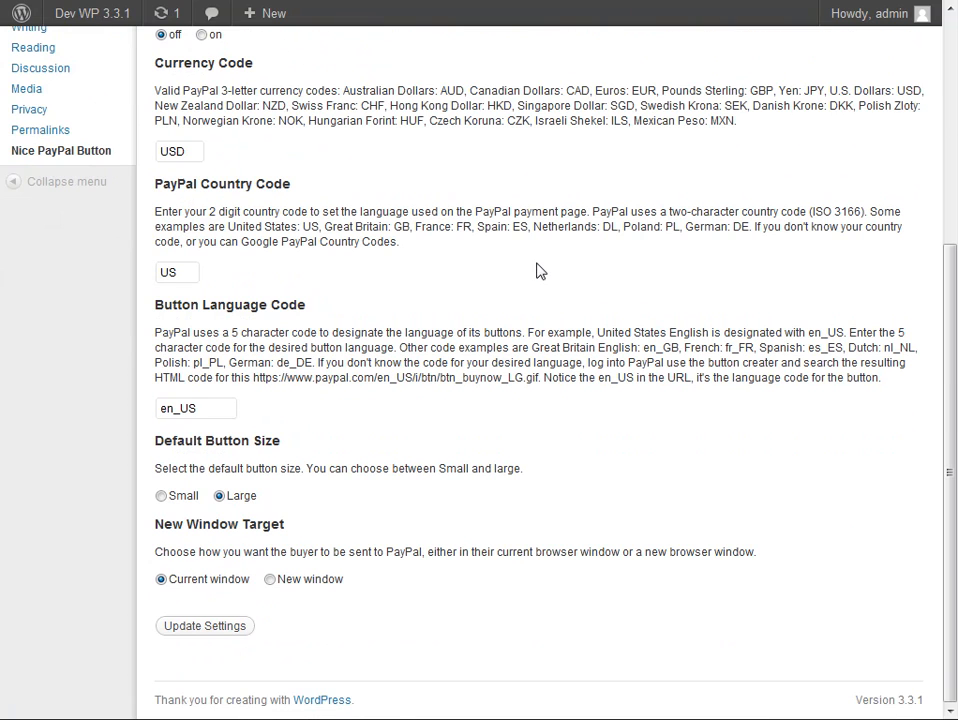
mouse_move(450, 498)
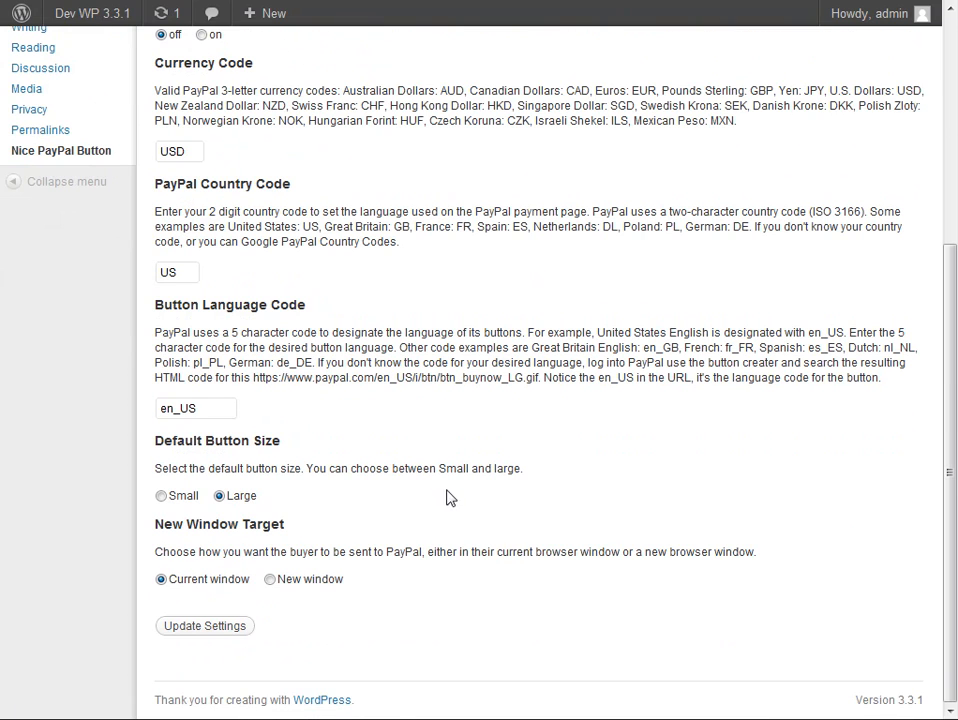
mouse_move(220, 647)
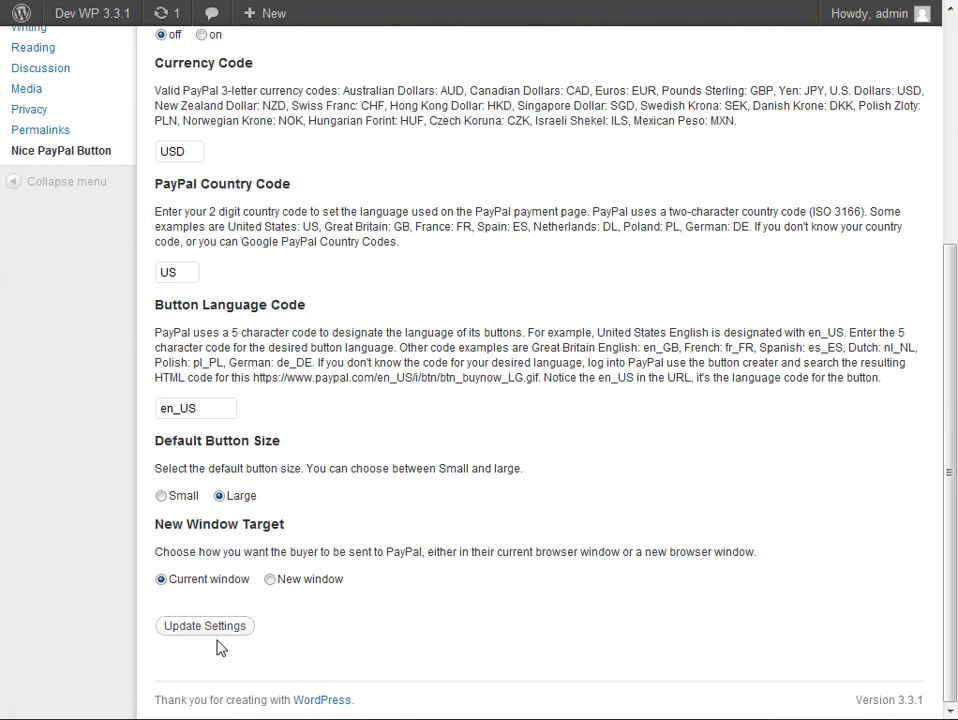
left_click(204, 625)
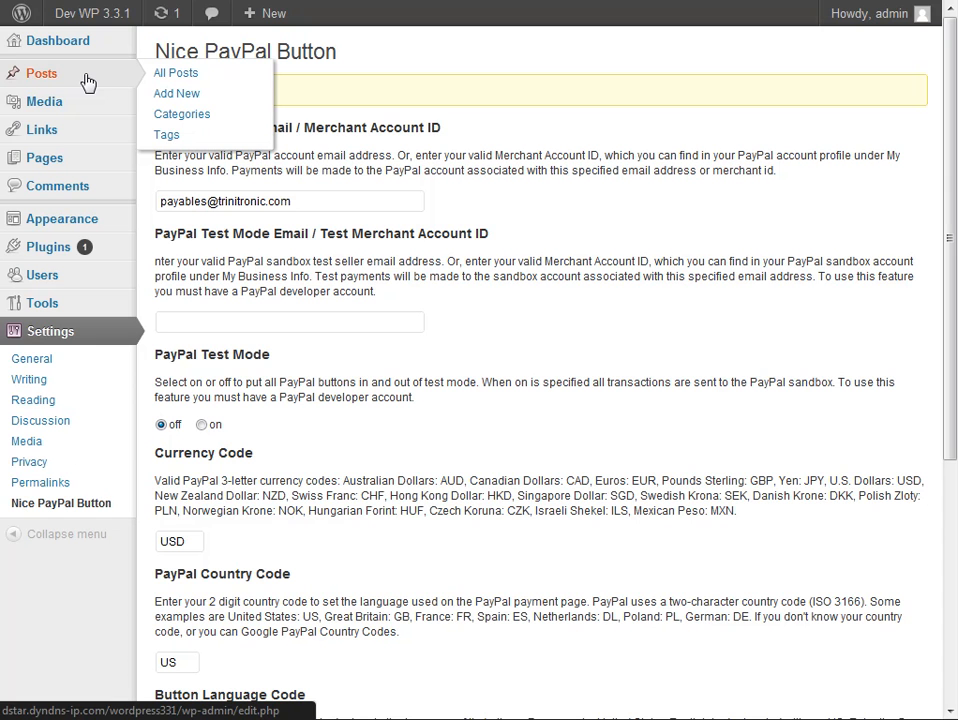
mouse_move(176, 93)
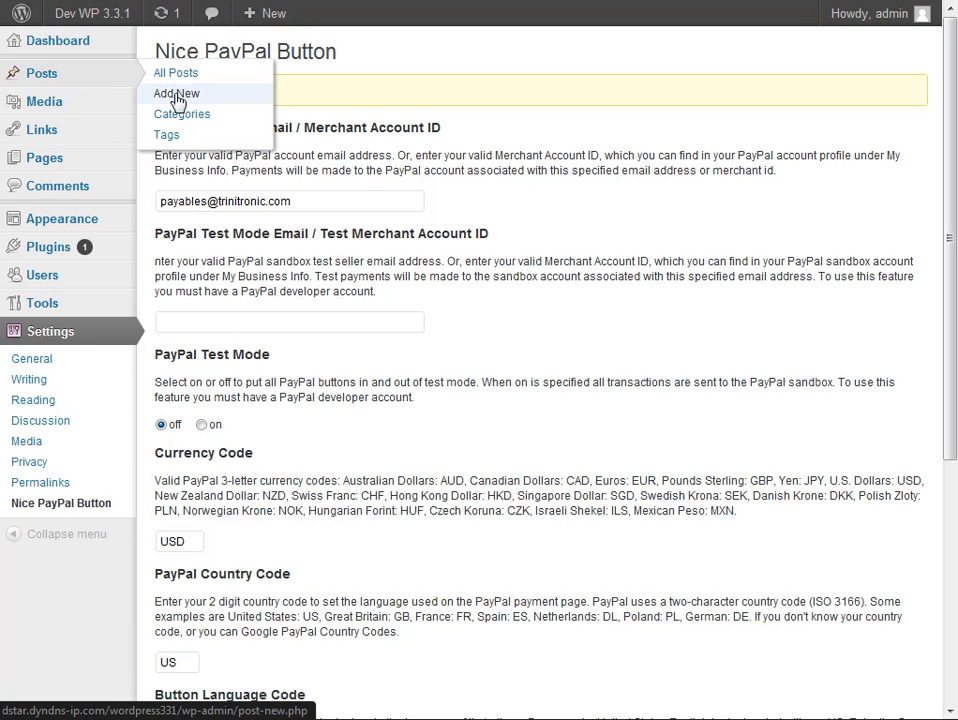
- Start a new post titled 'WordPress Coffee Mug'
left_click(176, 93)
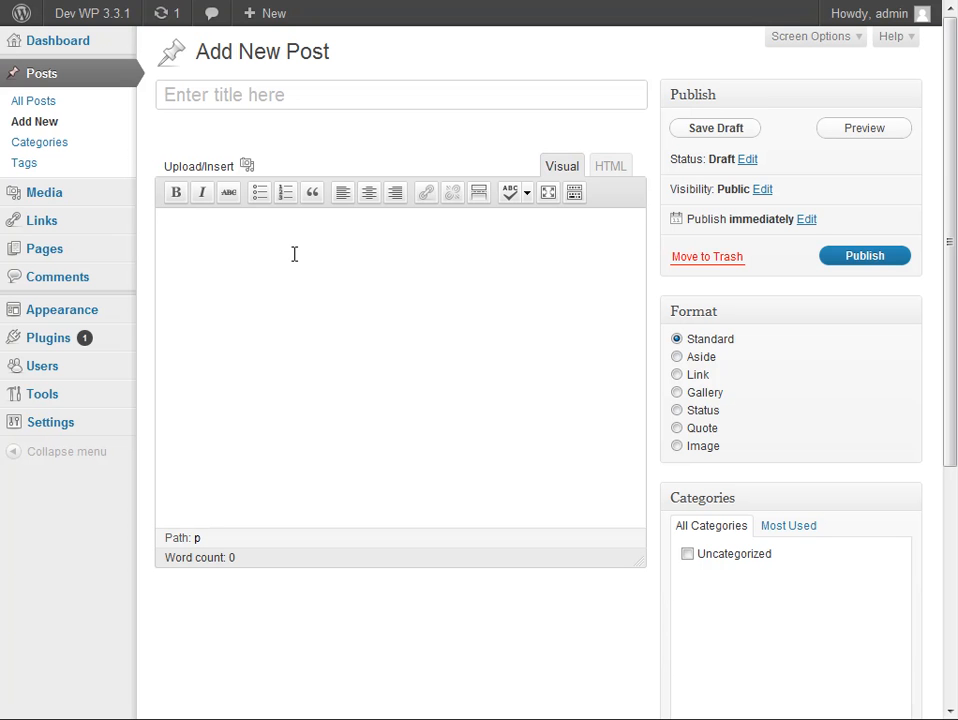
type("Word")
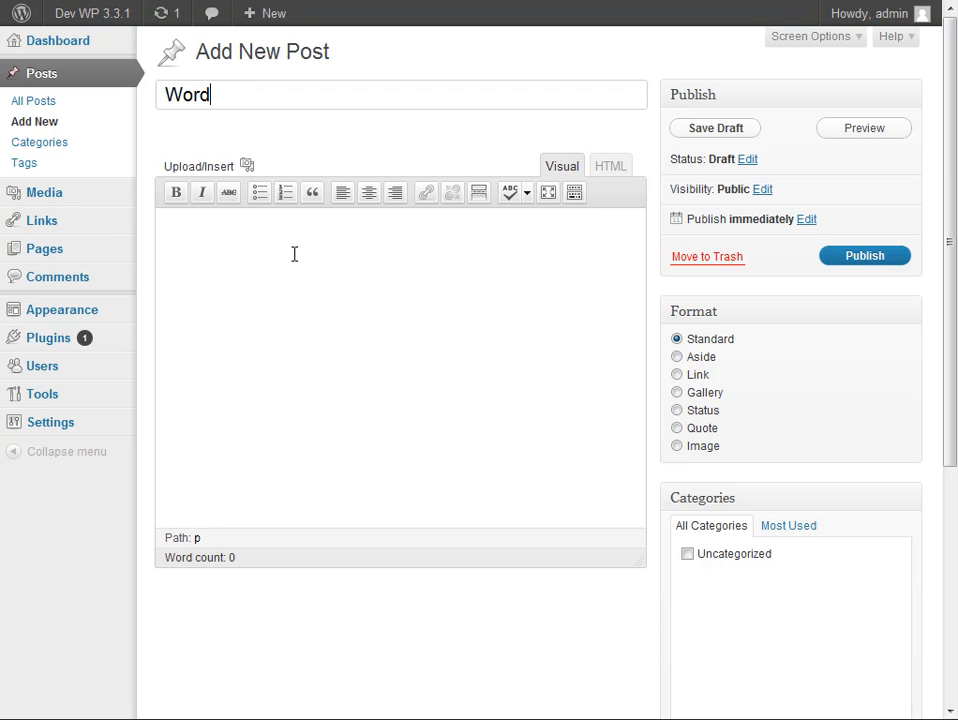
type("Press")
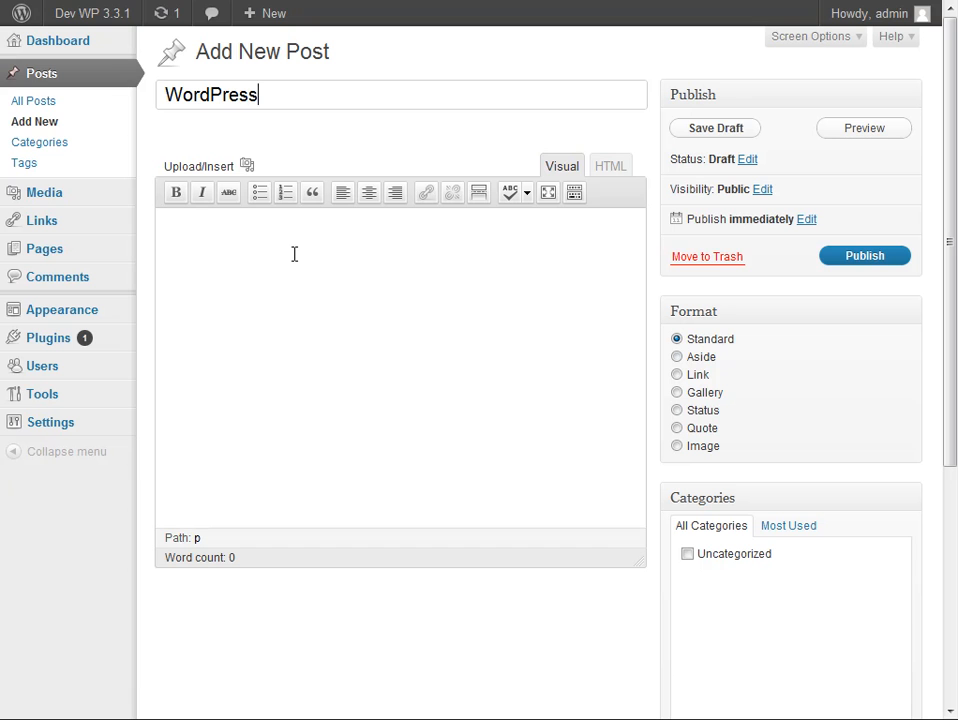
type("Coff")
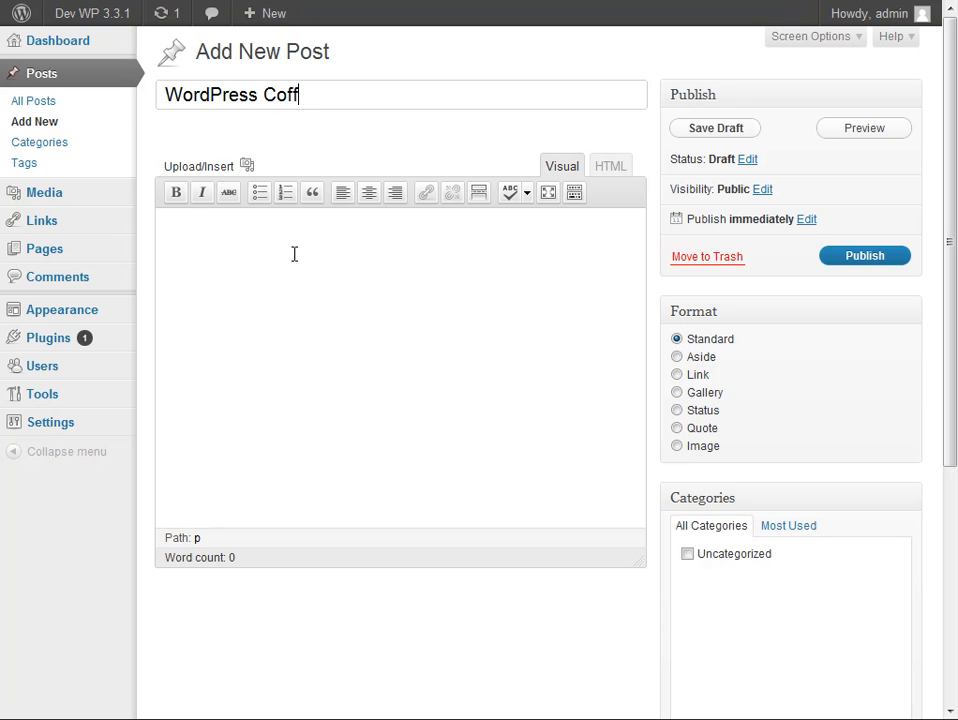
type("ee Mug")
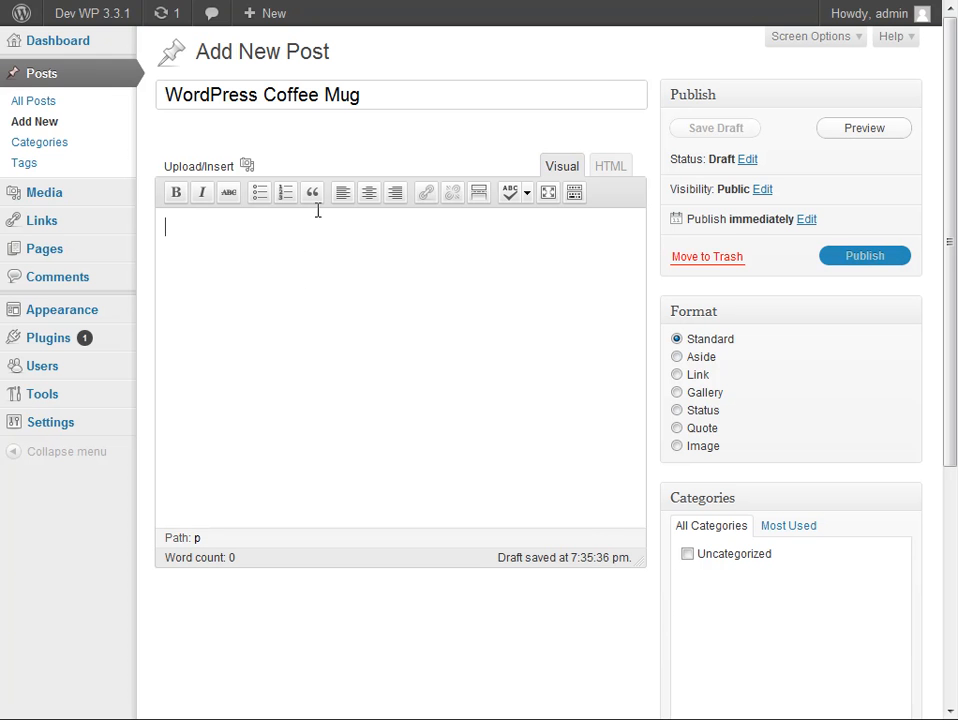
- Upload coffee-mug-wordpress.jpg and insert it into the post body
left_click(247, 165)
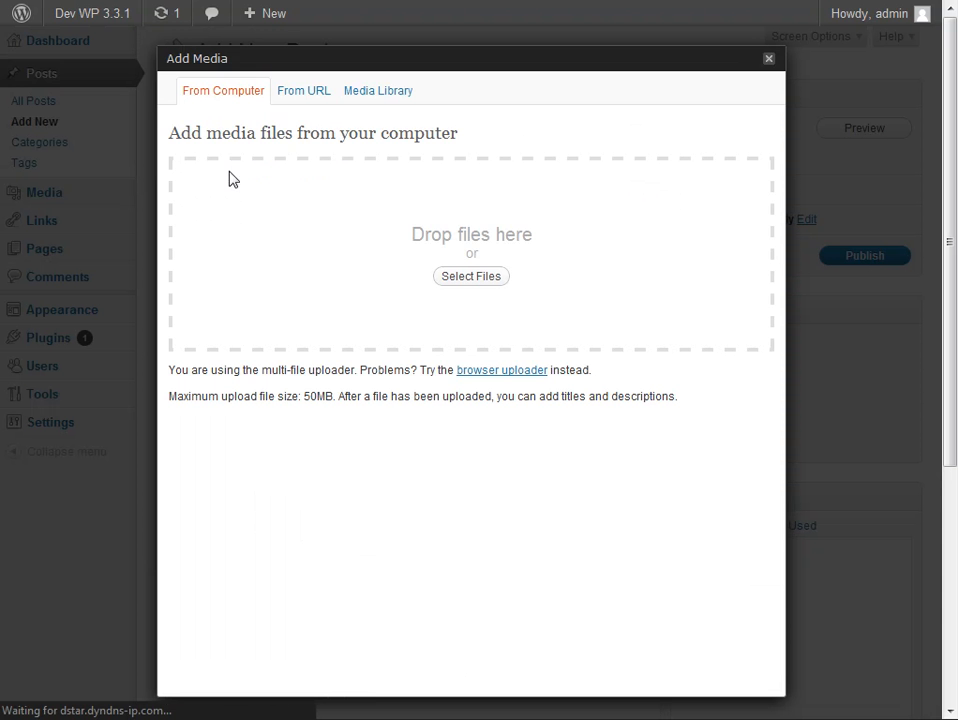
left_click(470, 276)
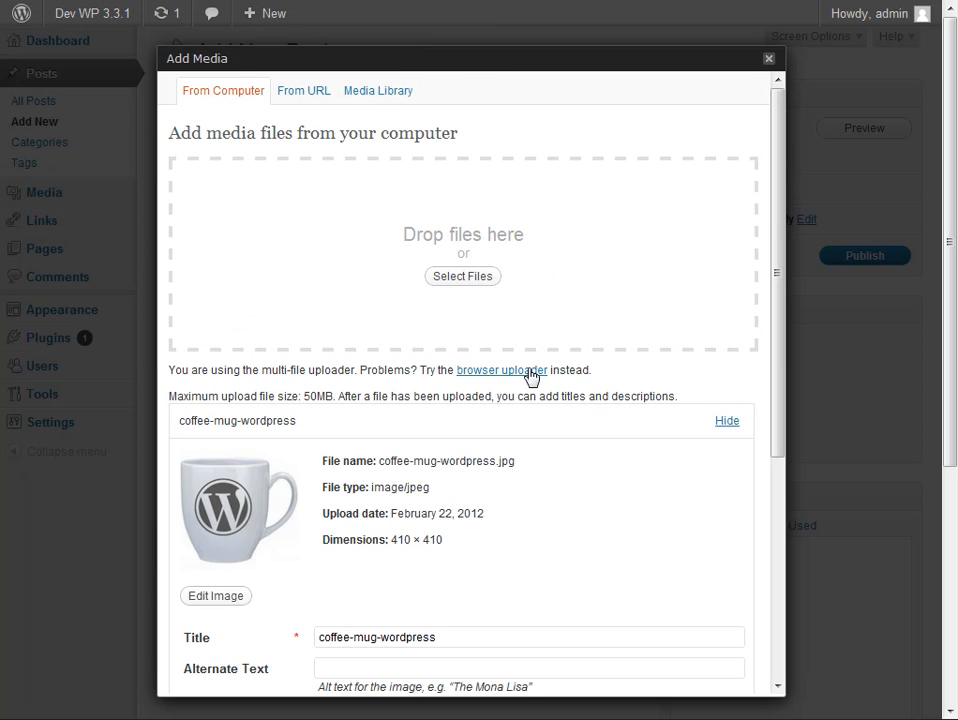
scroll("down", 3)
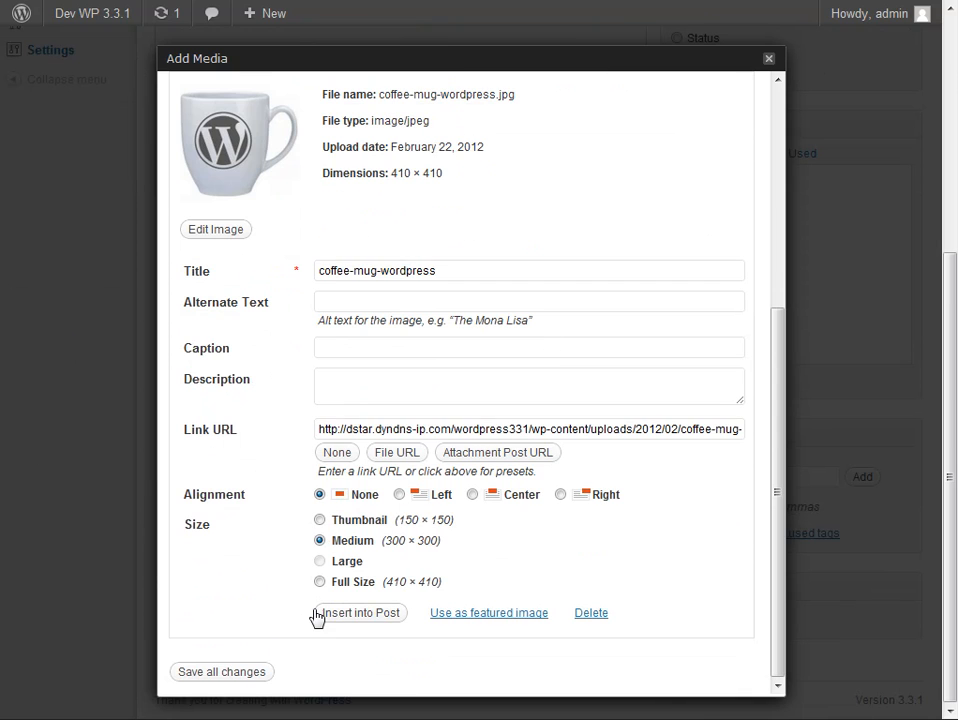
left_click(358, 612)
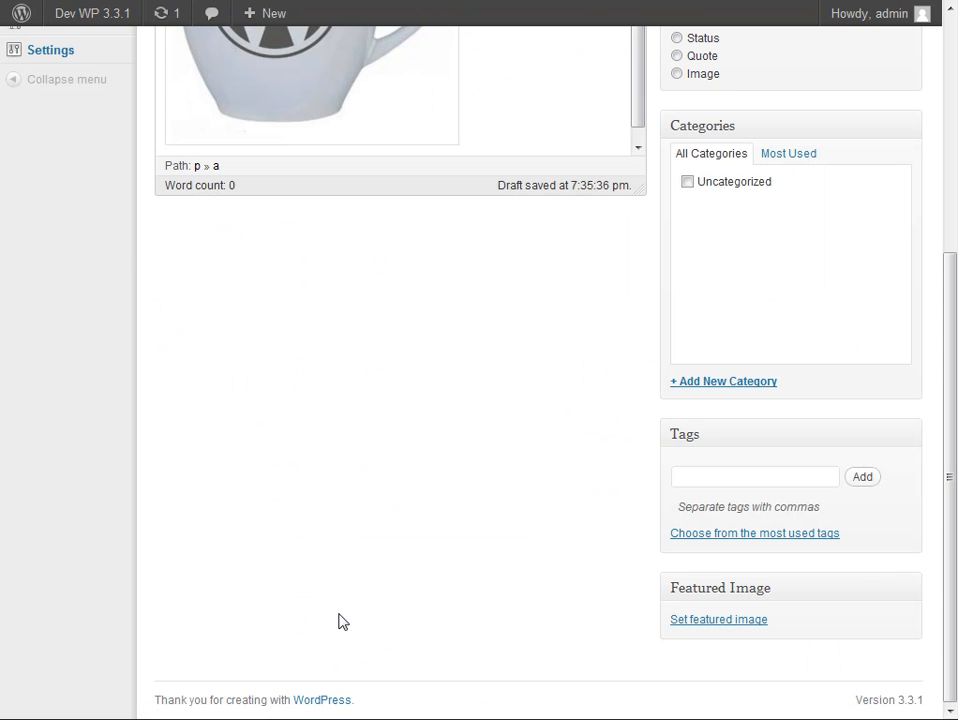
scroll("up", 3)
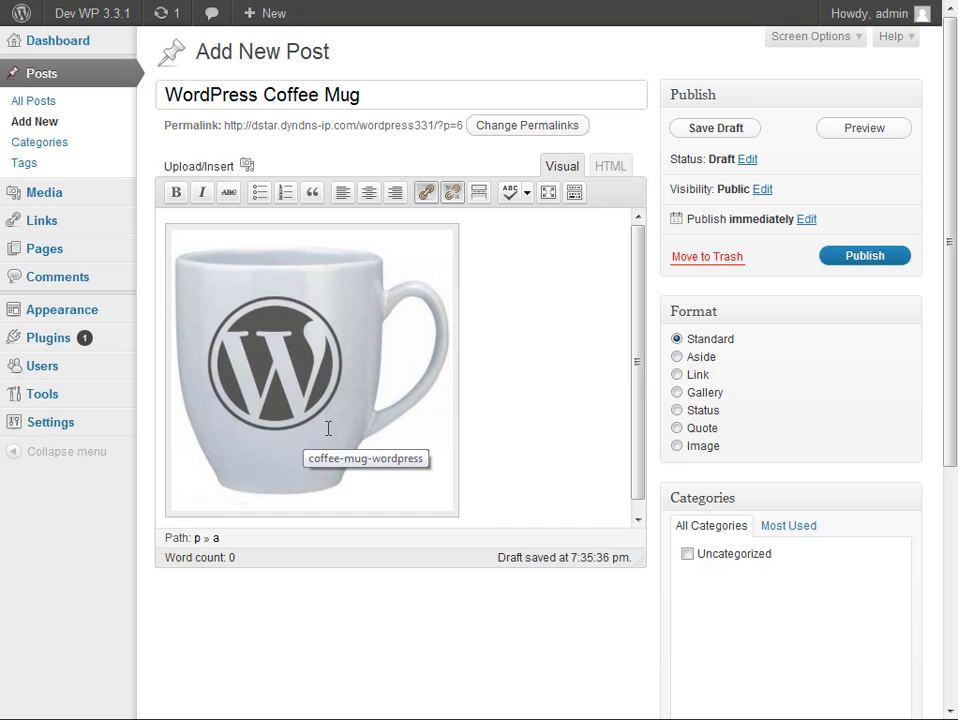
left_click(555, 349)
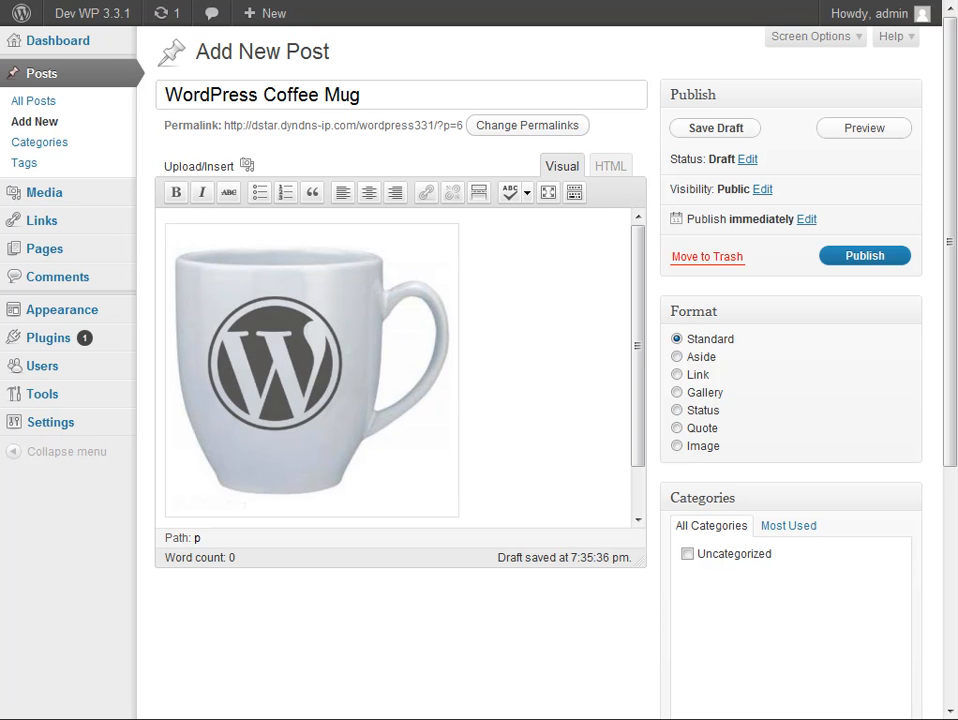
- Add the 'Start your day out...' description below the image and a bold $14.95 price line
left_click(312, 370)
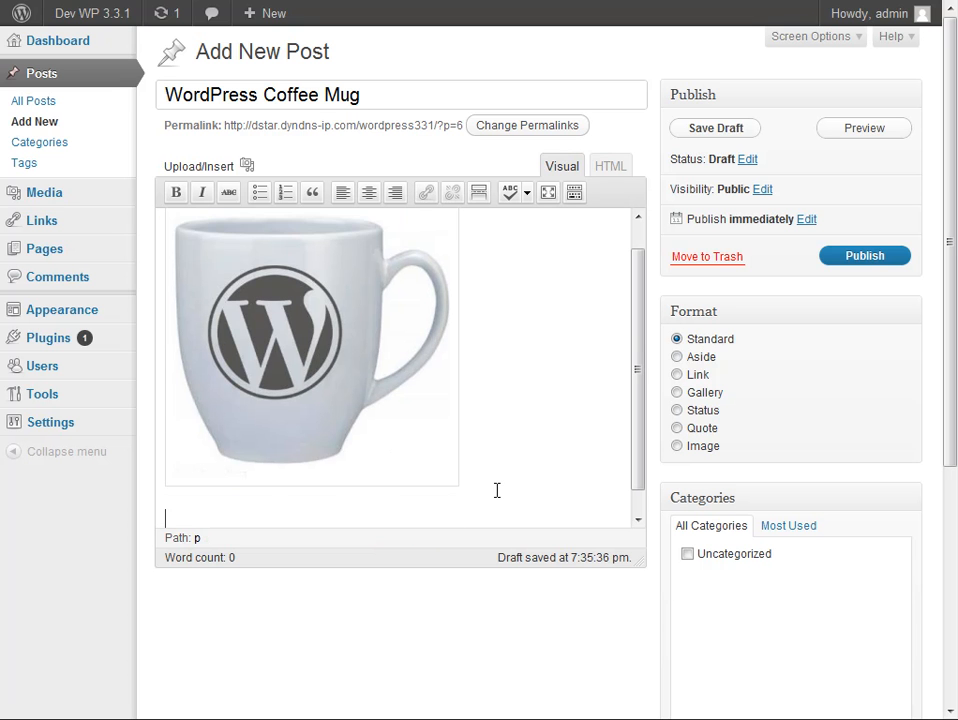
type("Start your day out the same great way that you start any web project, with WordPress! This classic 11oz. white coffee mug has a large handle for easy grip and is imprinted with the WordPress logo.")
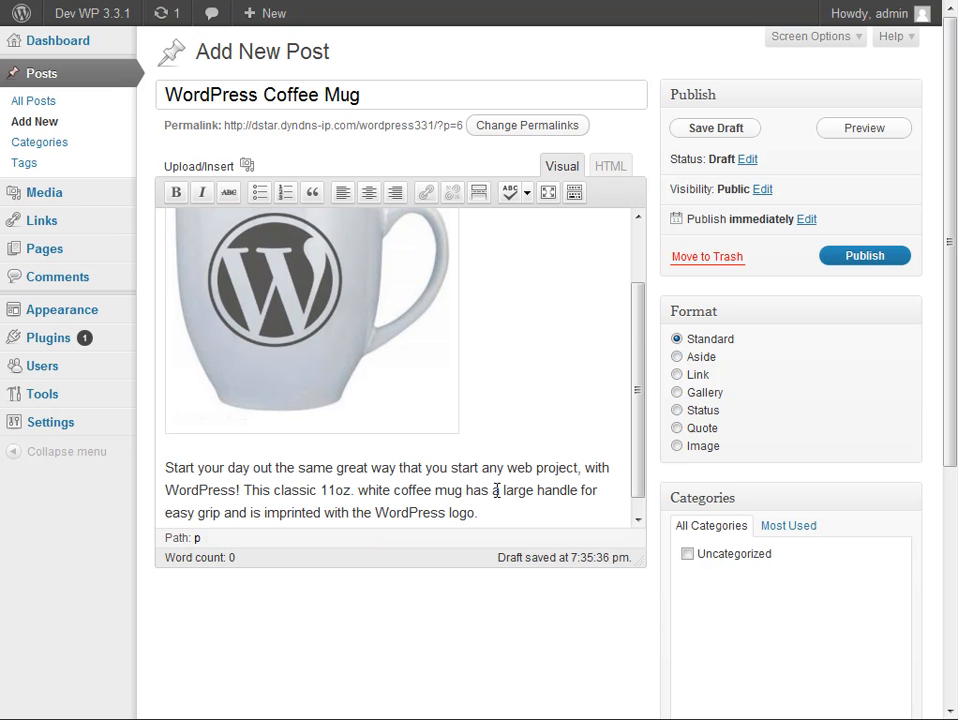
scroll("down", 3)
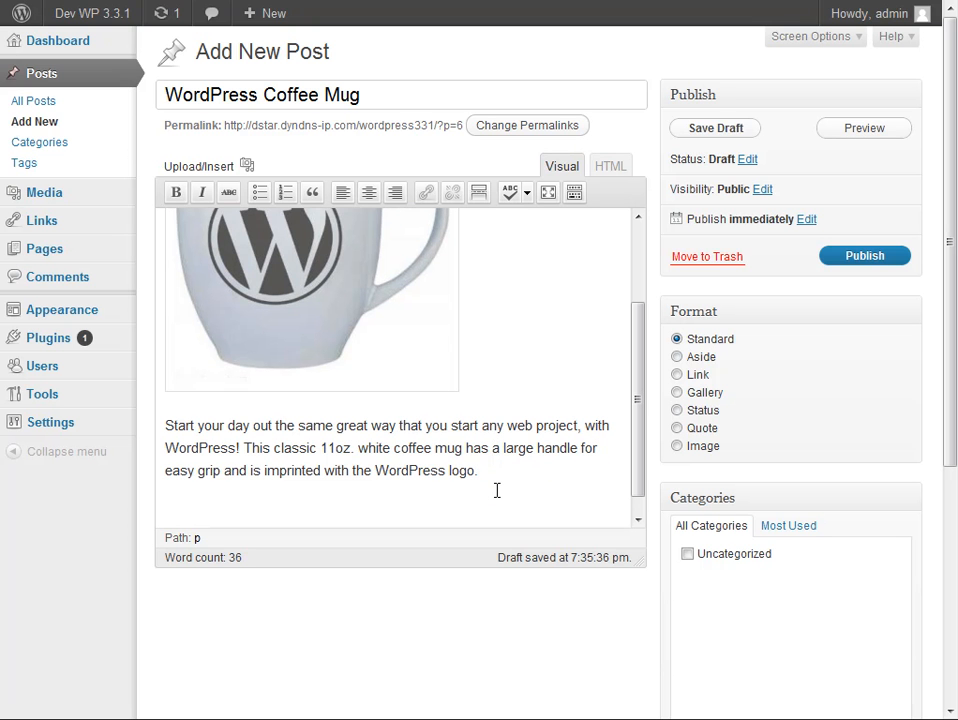
type("$")
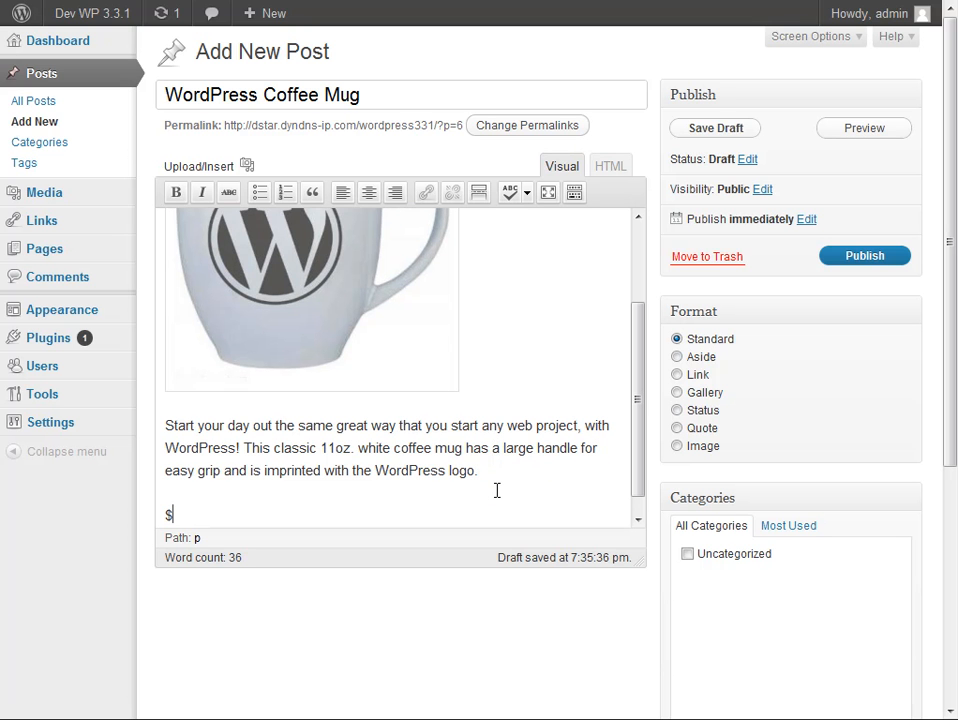
type("14.95")
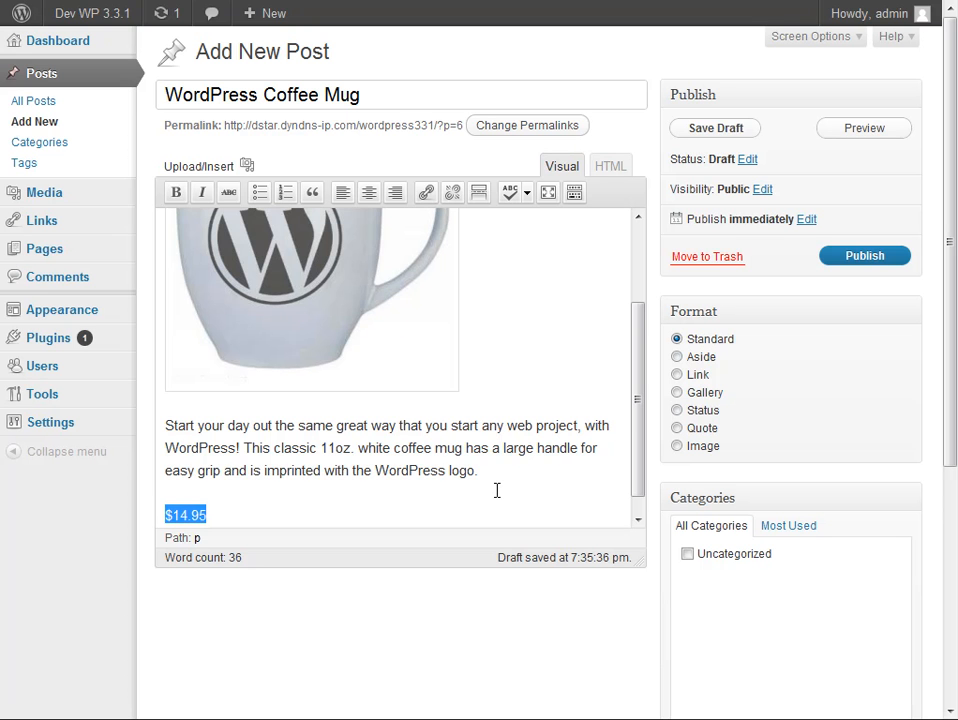
left_click(176, 192)
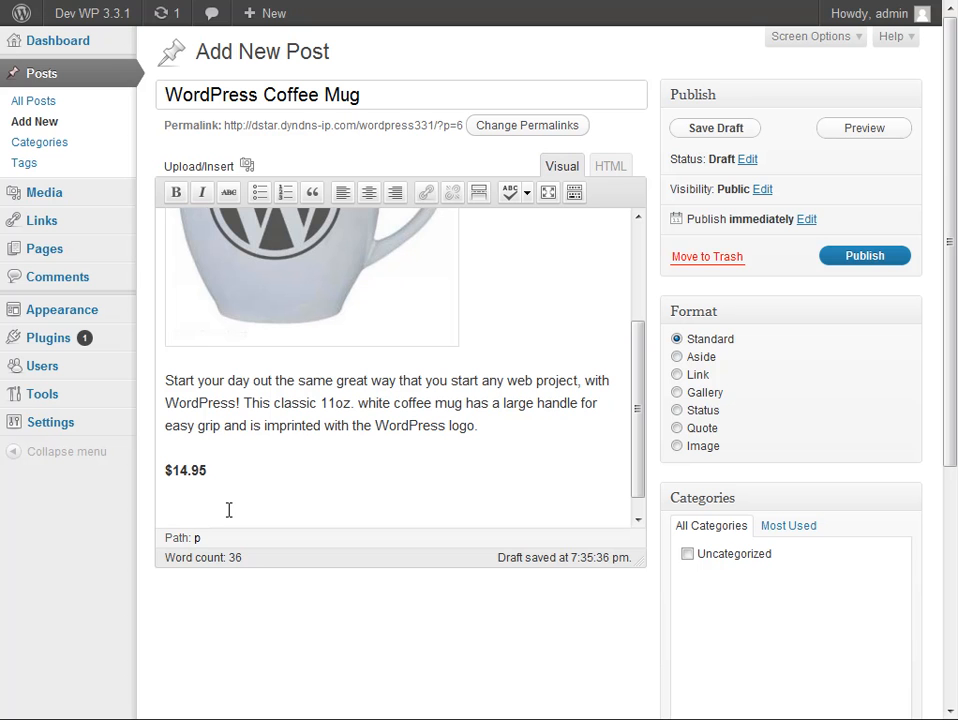
- Begin the shortcode with [nicepaypal type="cart" below the price
type("[")
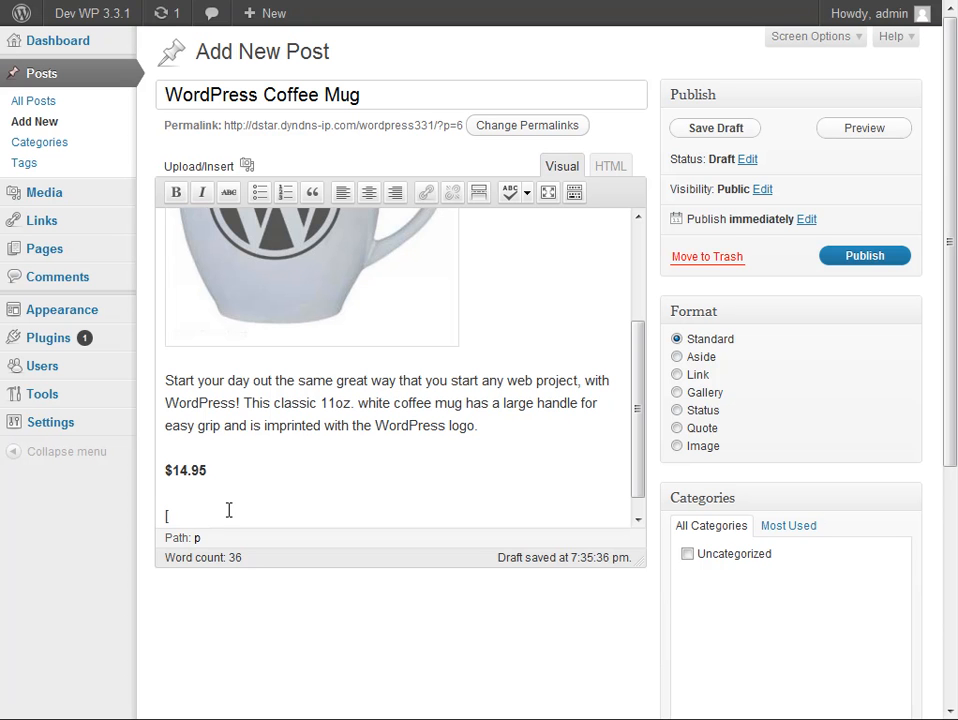
type("nice")
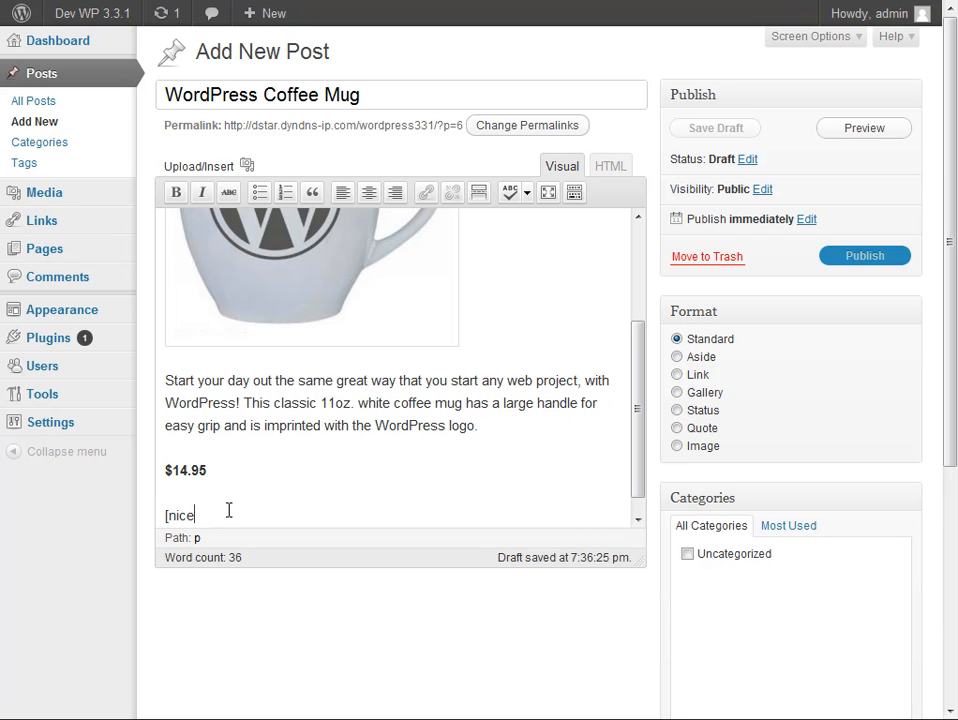
type("pay")
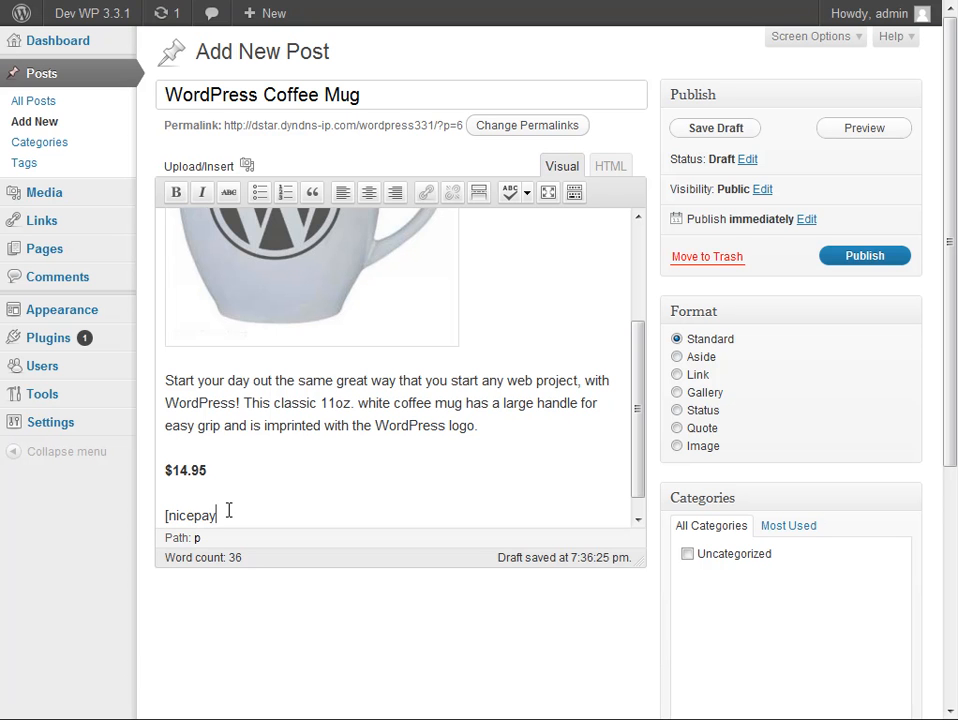
type("pal")
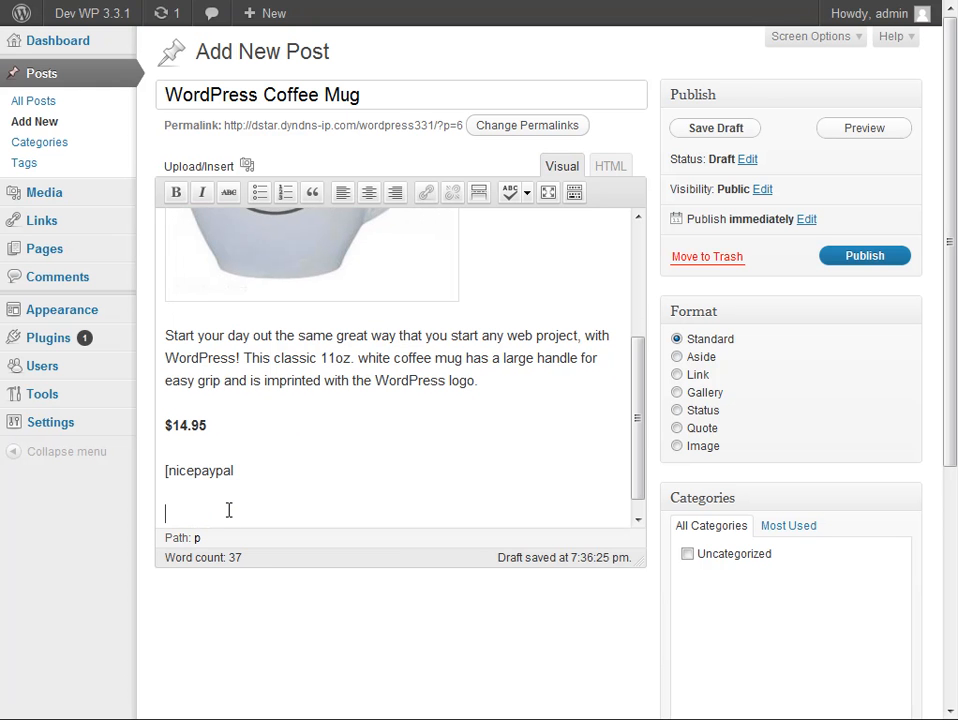
type("type")
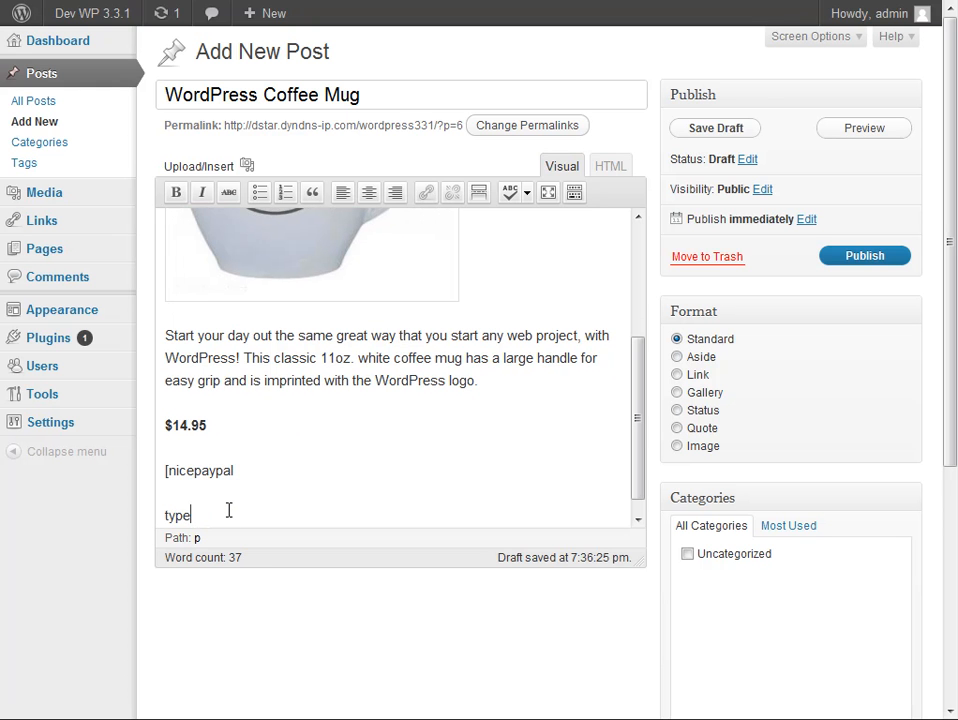
type("=\"")
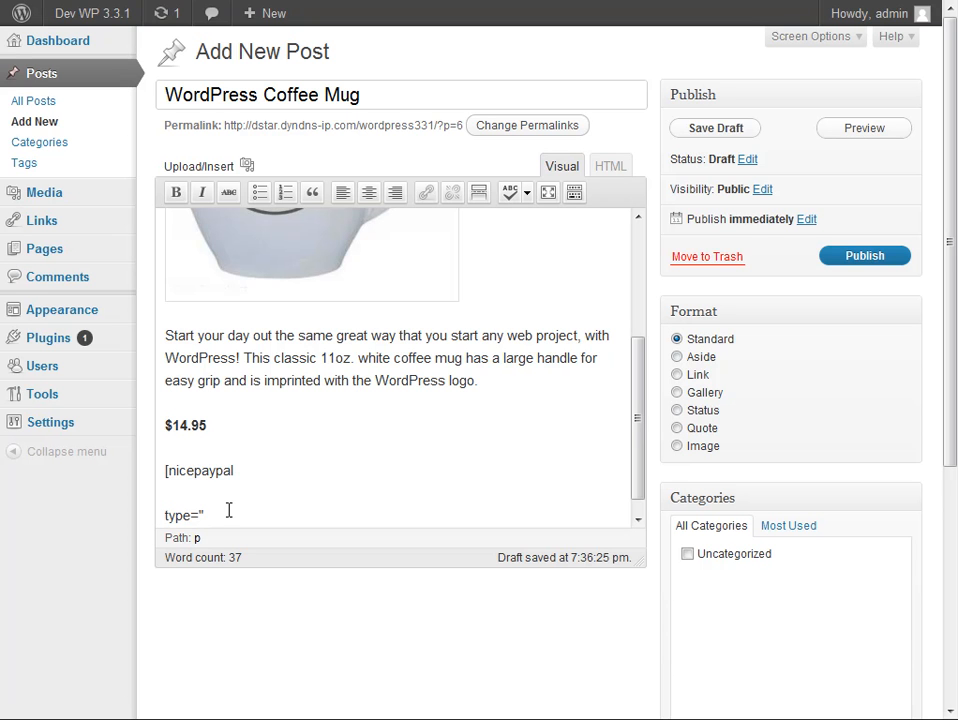
type("cart")
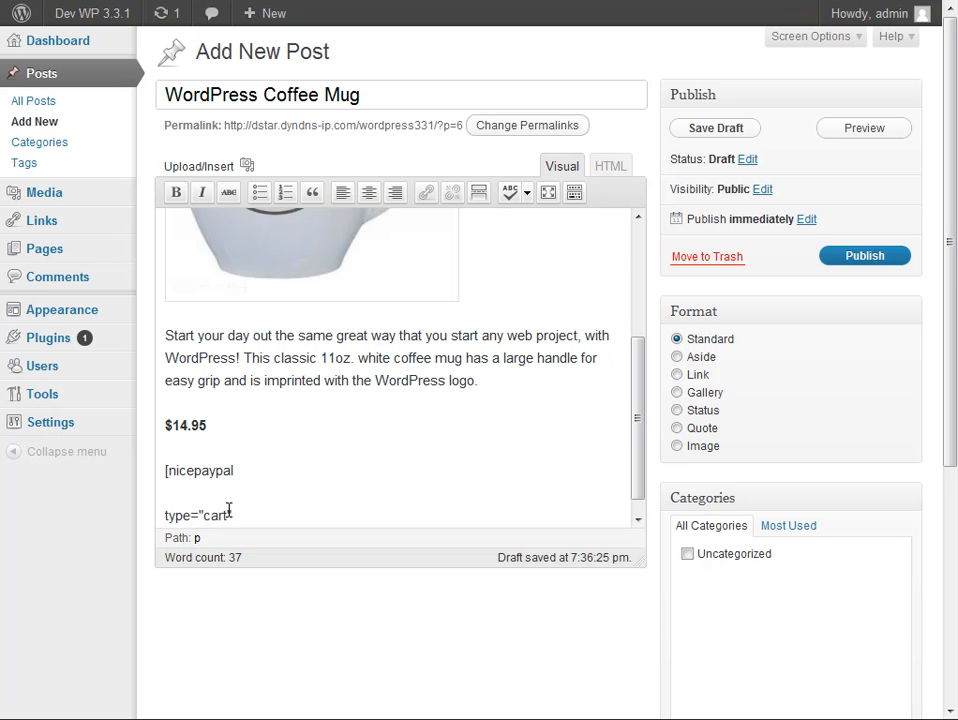
key("Return")
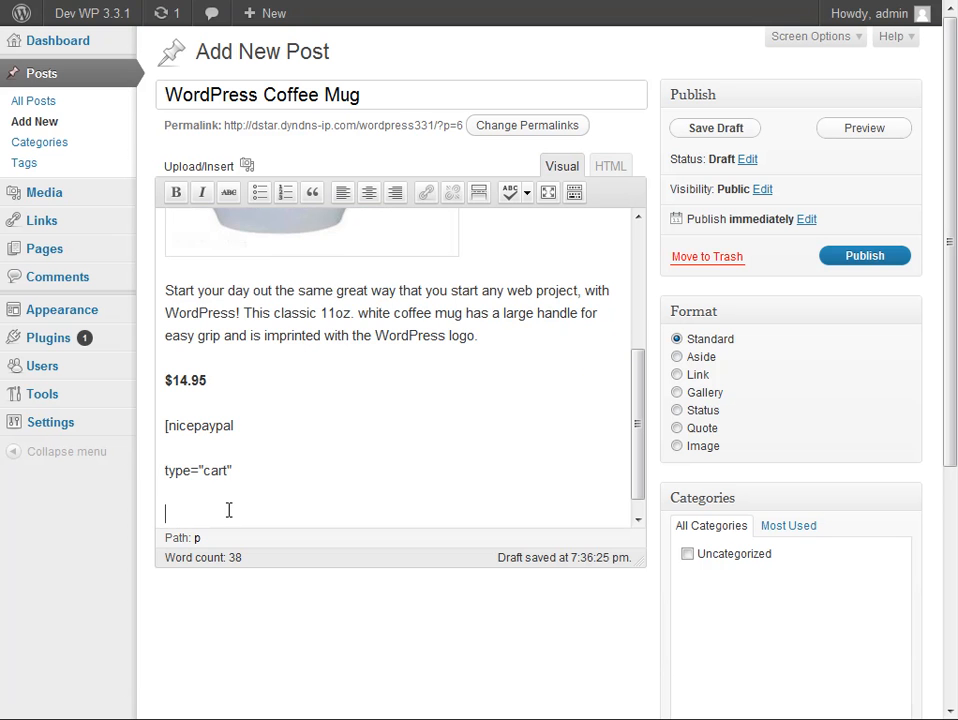
- Add name="WordPress Coffee Mug" and amount="14.95" and close the shortcode
type("name")
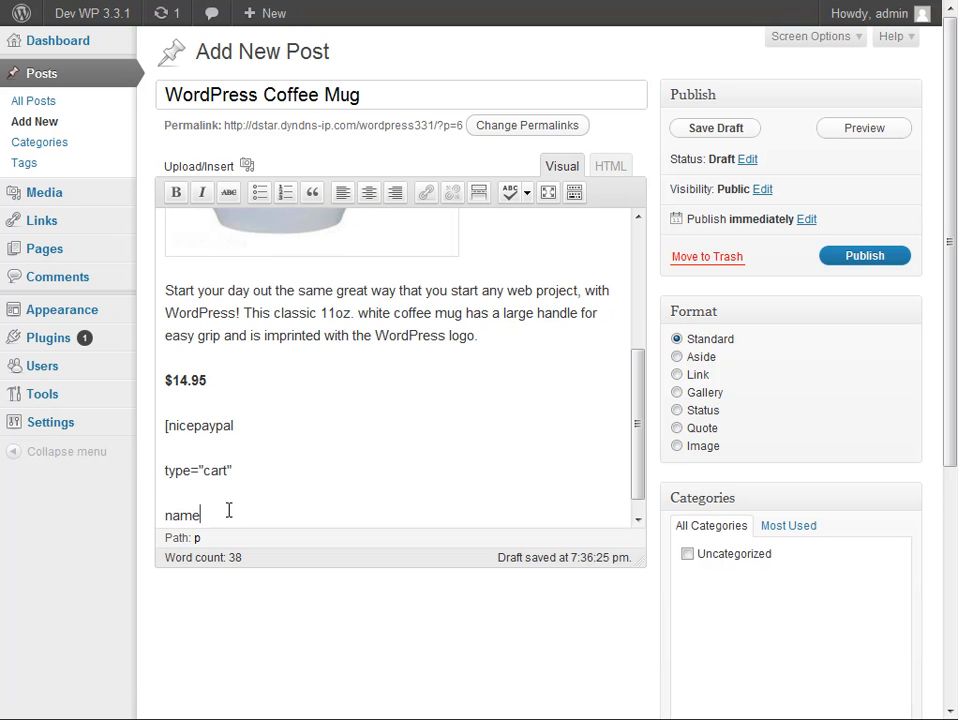
type("=")
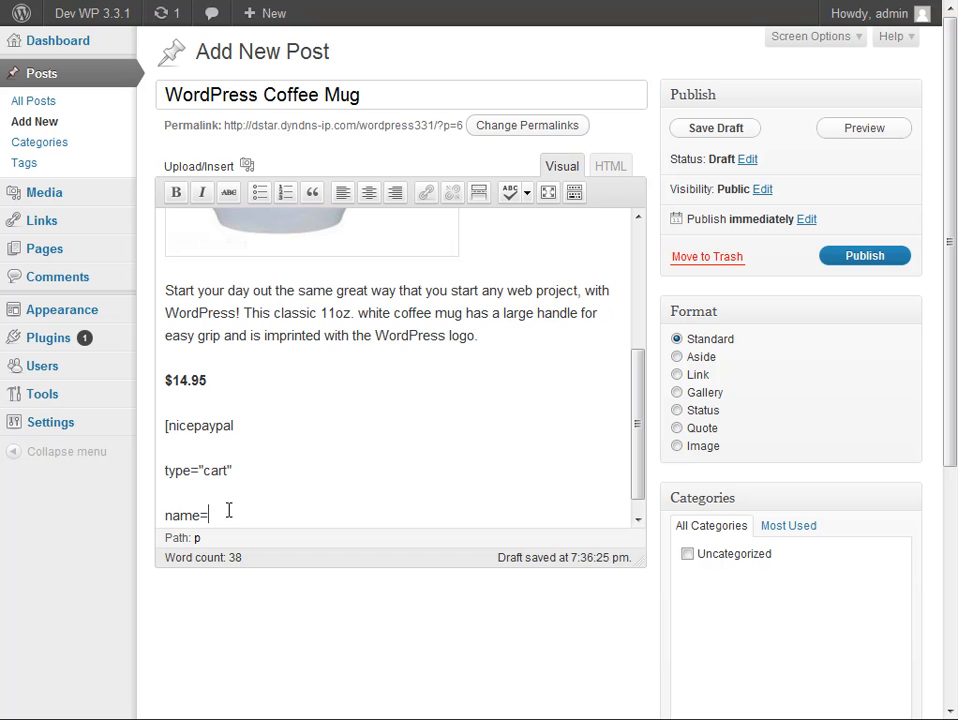
type("WordPre")
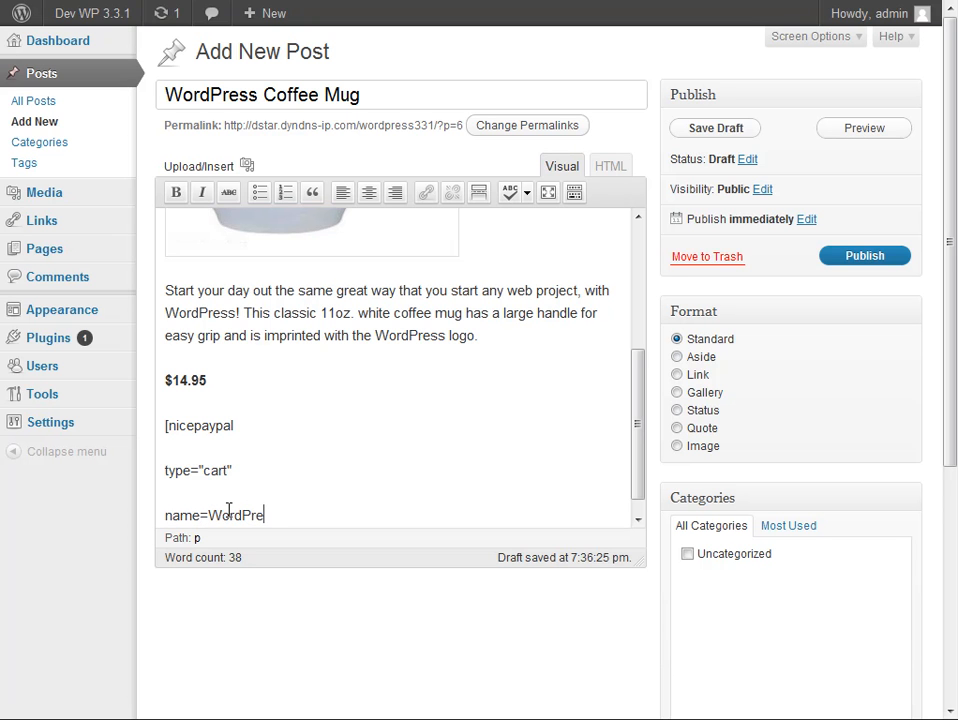
type("ss Coffe")
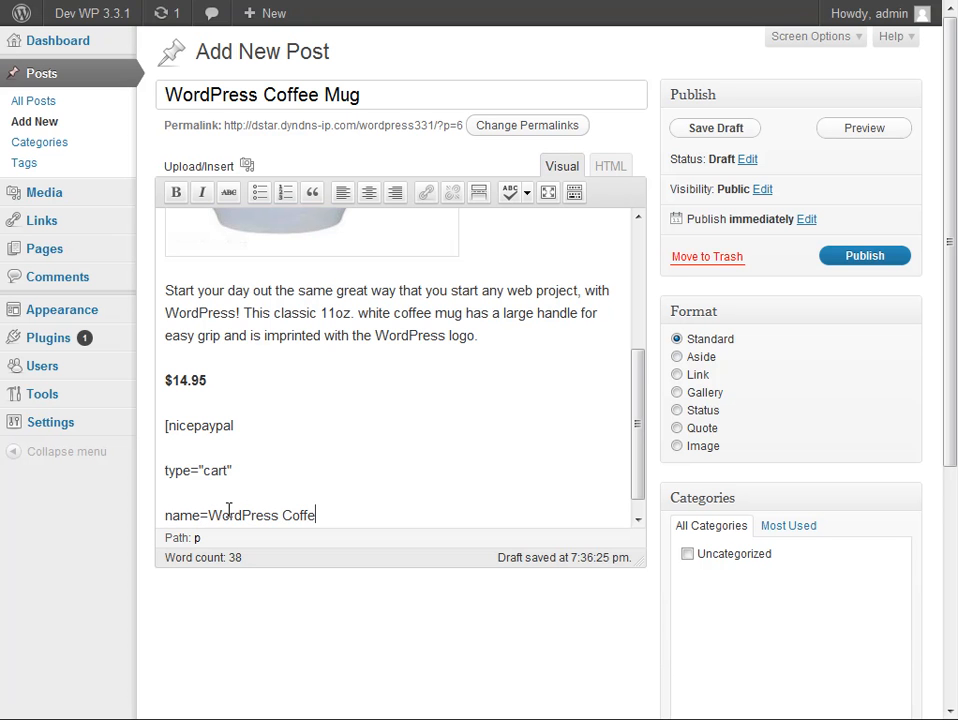
type("e Mug\"")
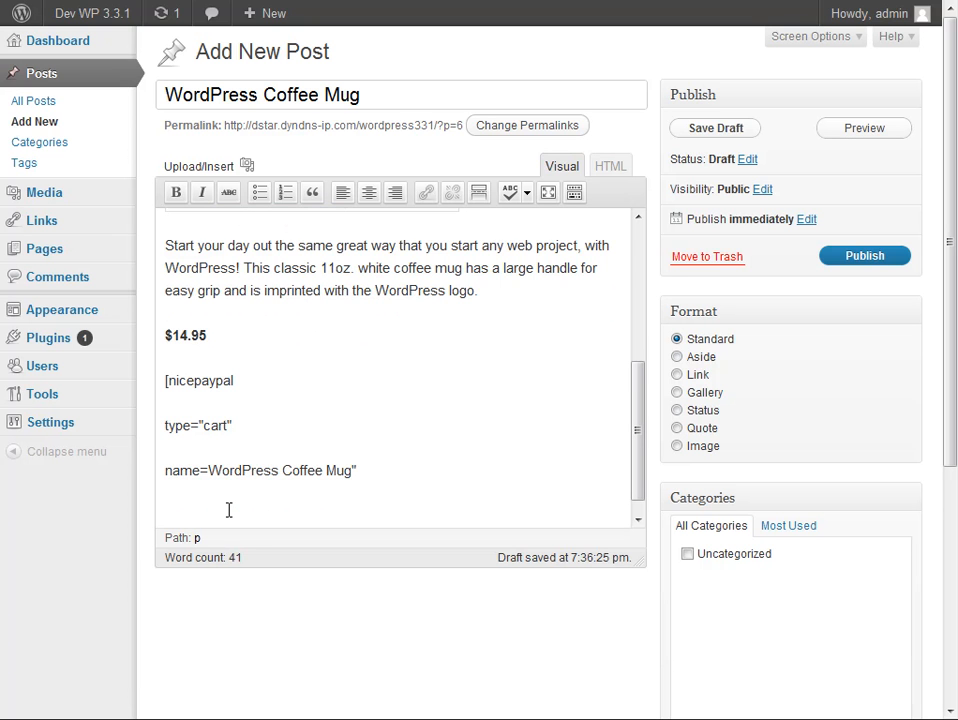
type("amount")
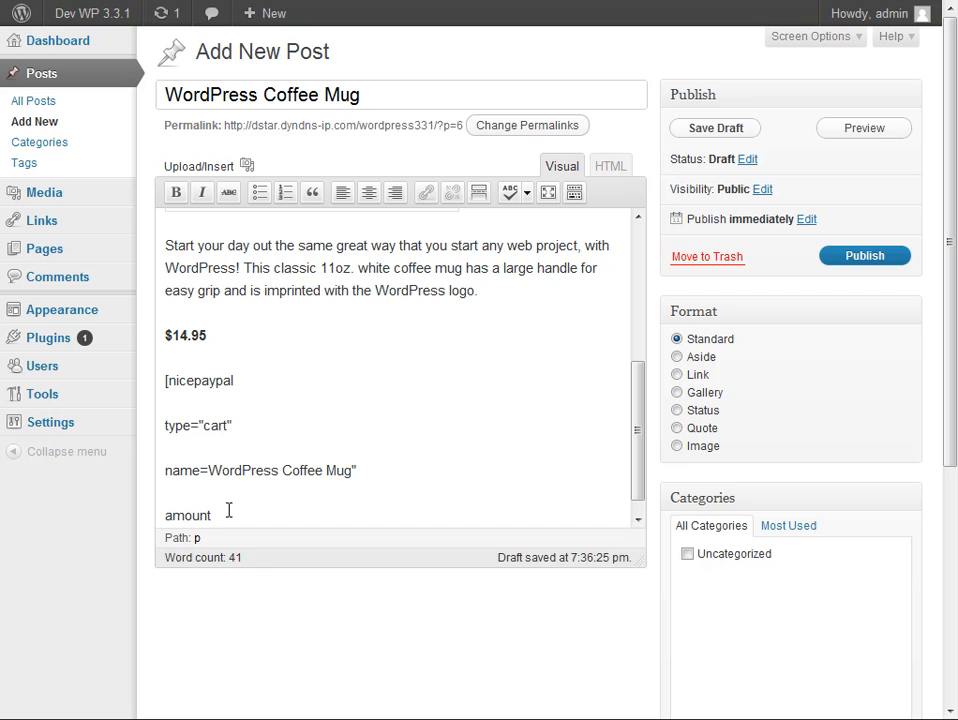
type("=")
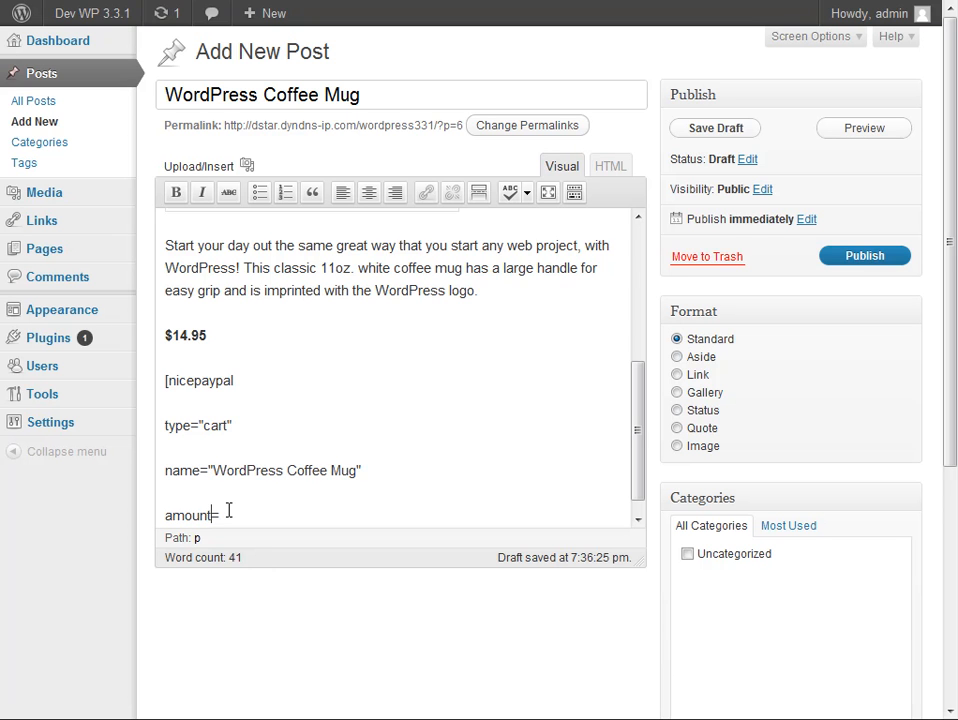
type("=\"")
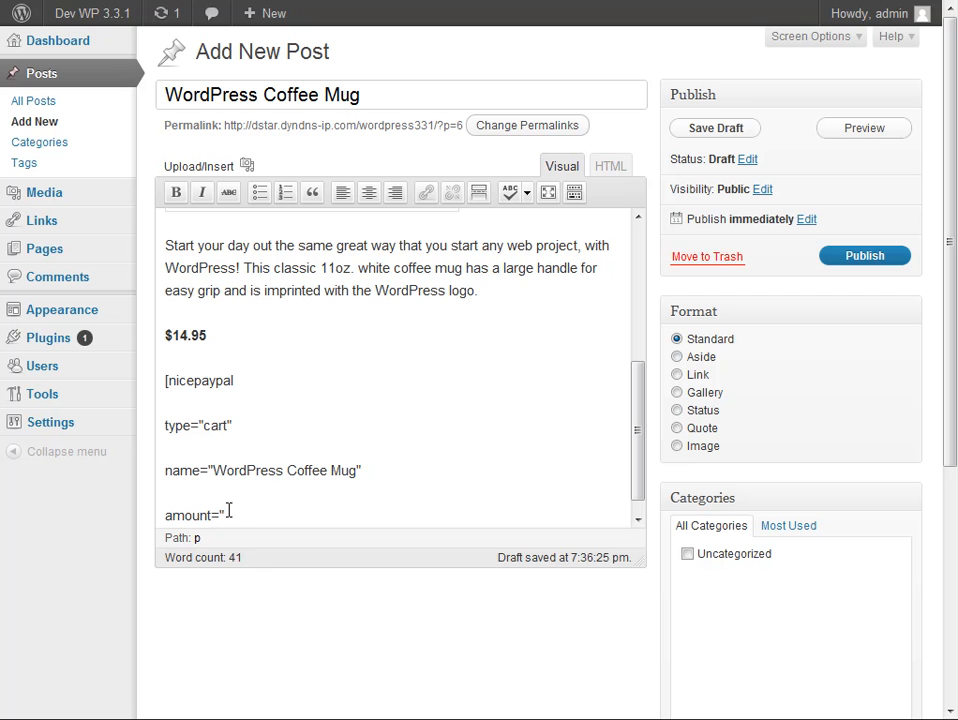
type("14.95")
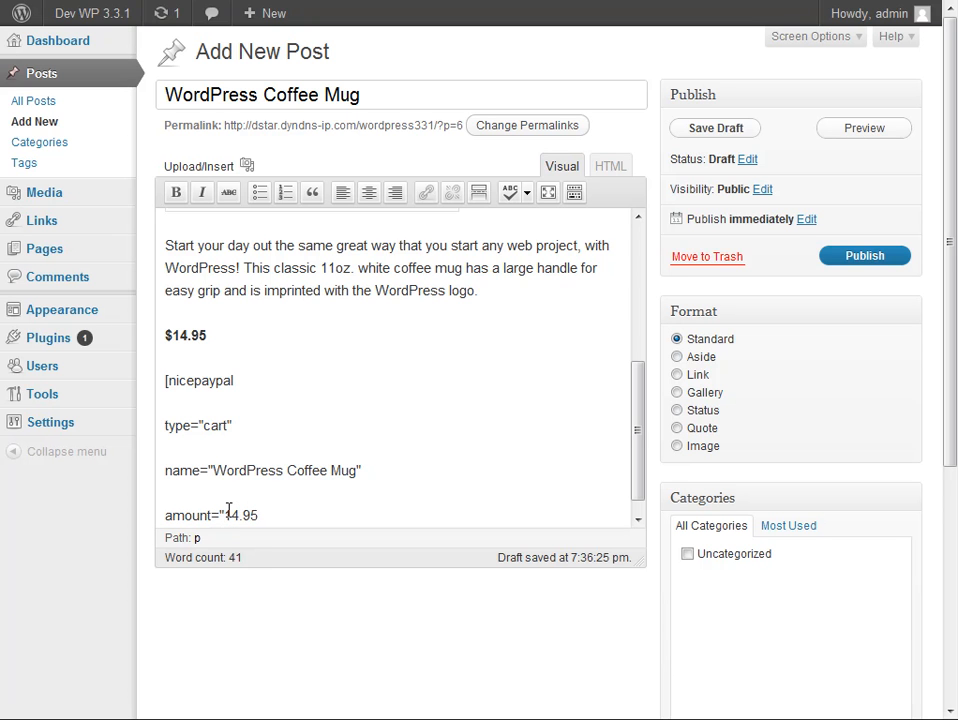
type("]")
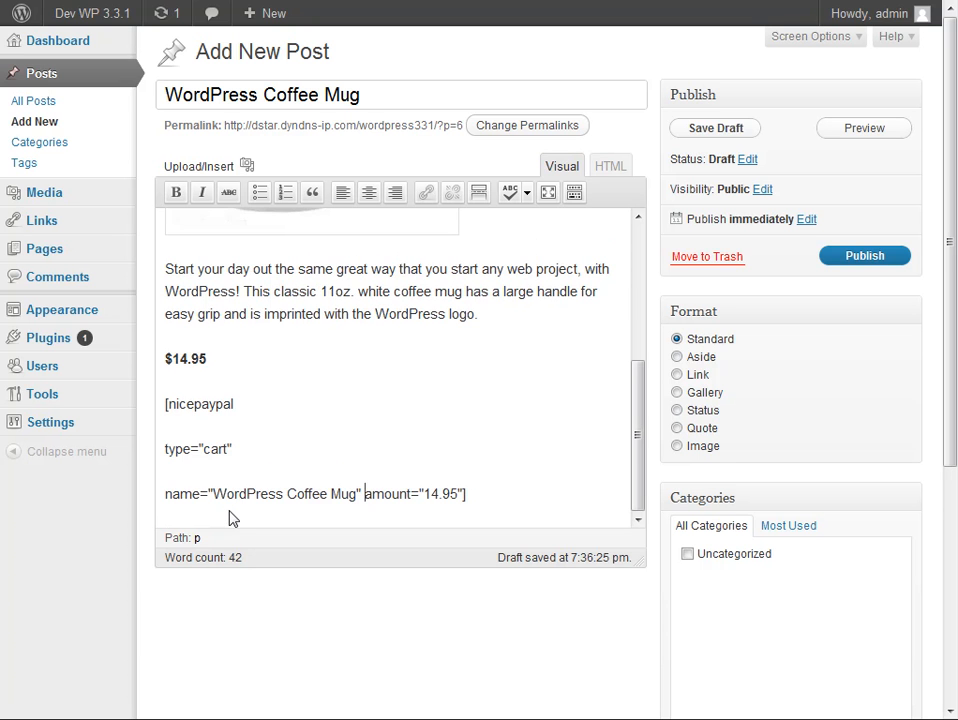
- Collapse the nicepaypal shortcode onto a single line under the price
scroll("up", 3)
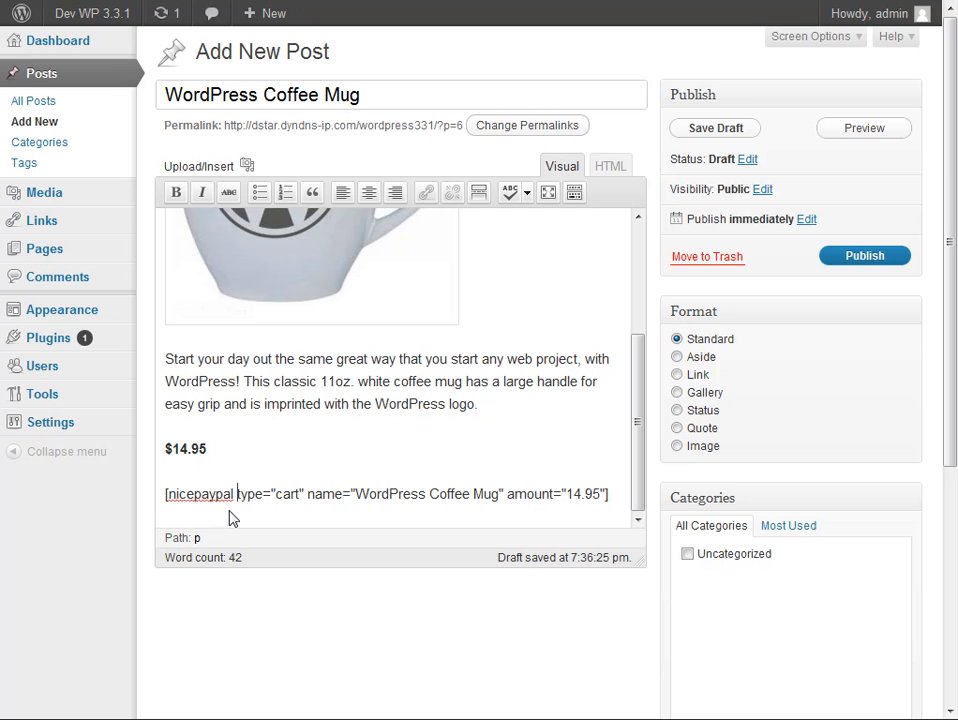
mouse_move(490, 665)
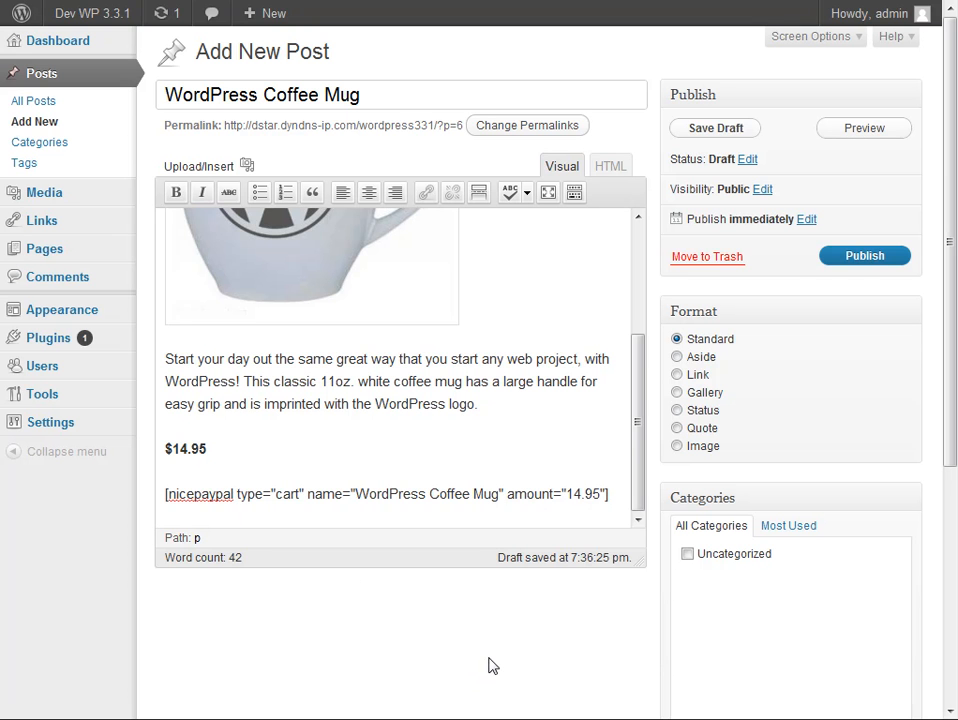
left_click(864, 255)
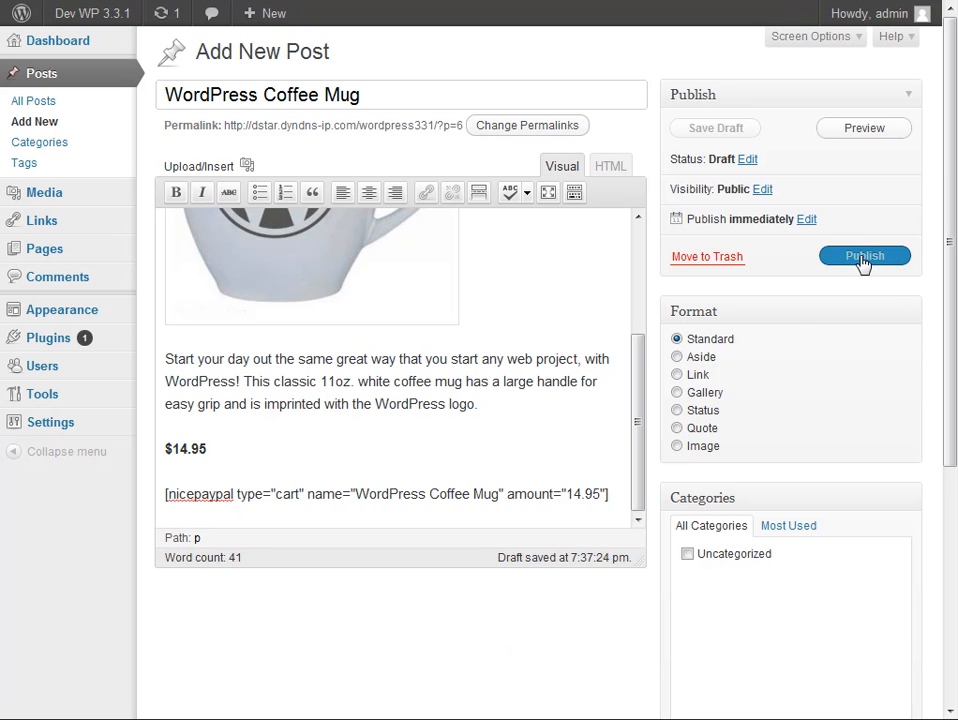
- Publish the WordPress Coffee Mug post
left_click(864, 255)
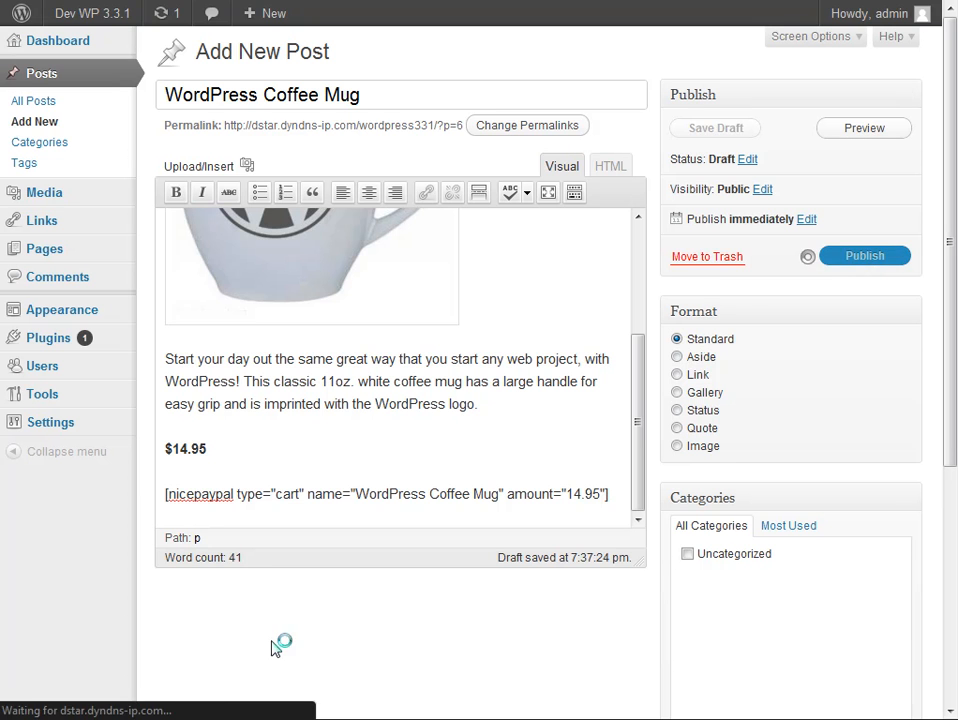
left_click(864, 255)
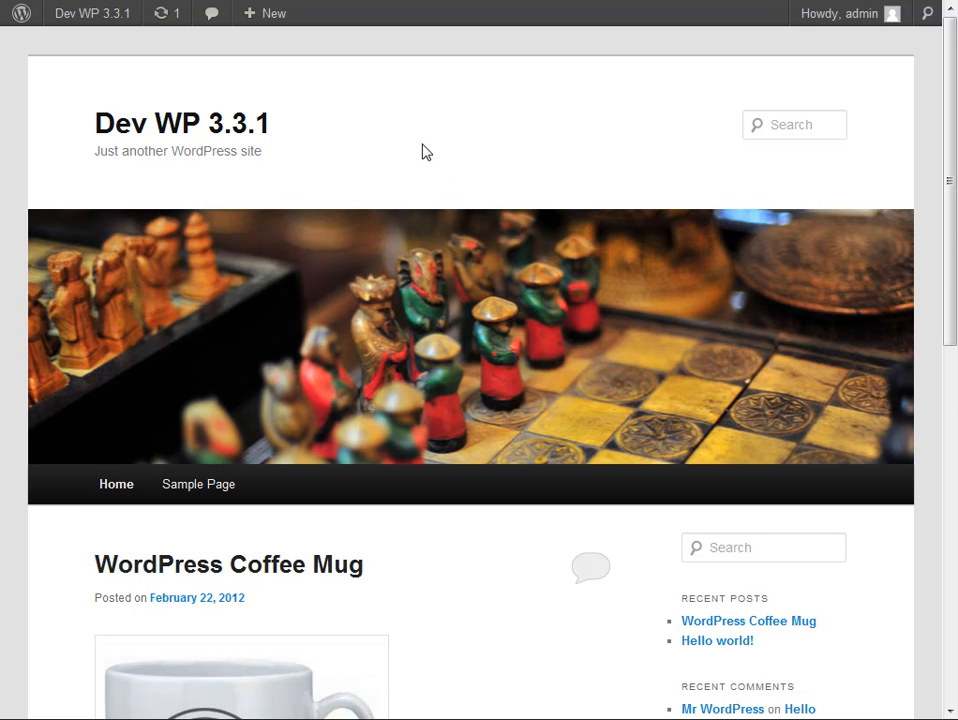
- On the live post, use Add to Cart to reach a PayPal cart holding WordPress Coffee Mug at $14.95
scroll("down", 3)
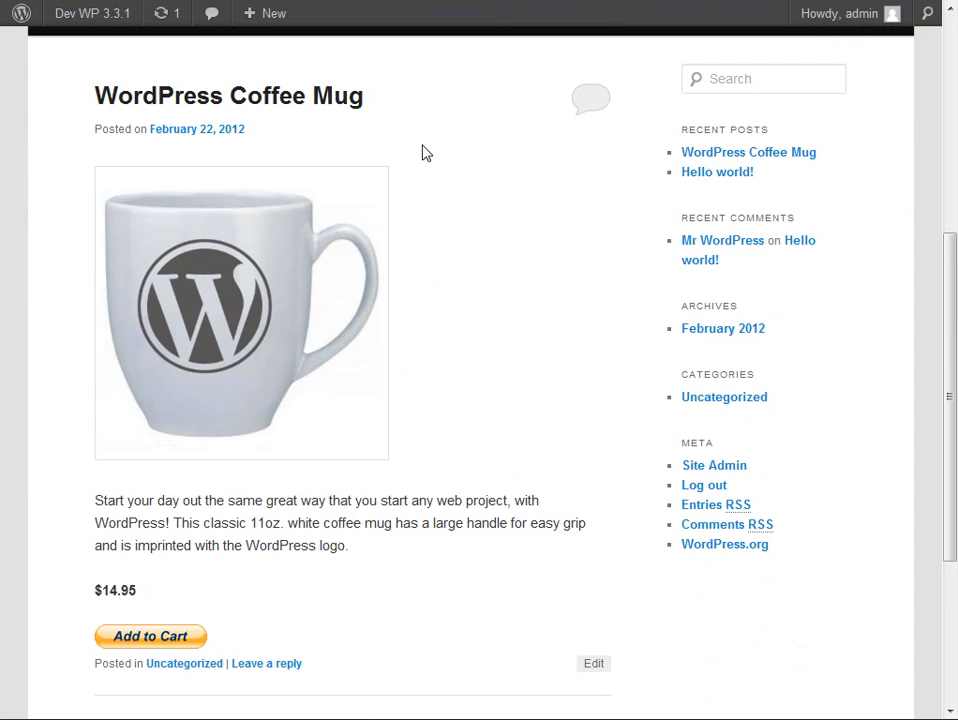
mouse_move(505, 282)
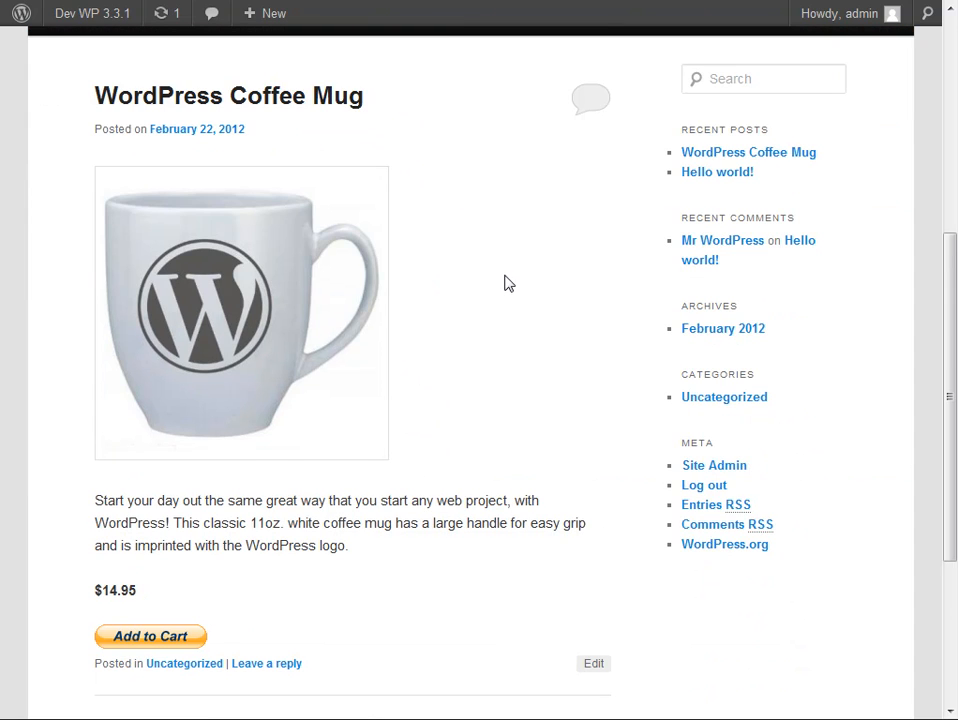
scroll("down", 3)
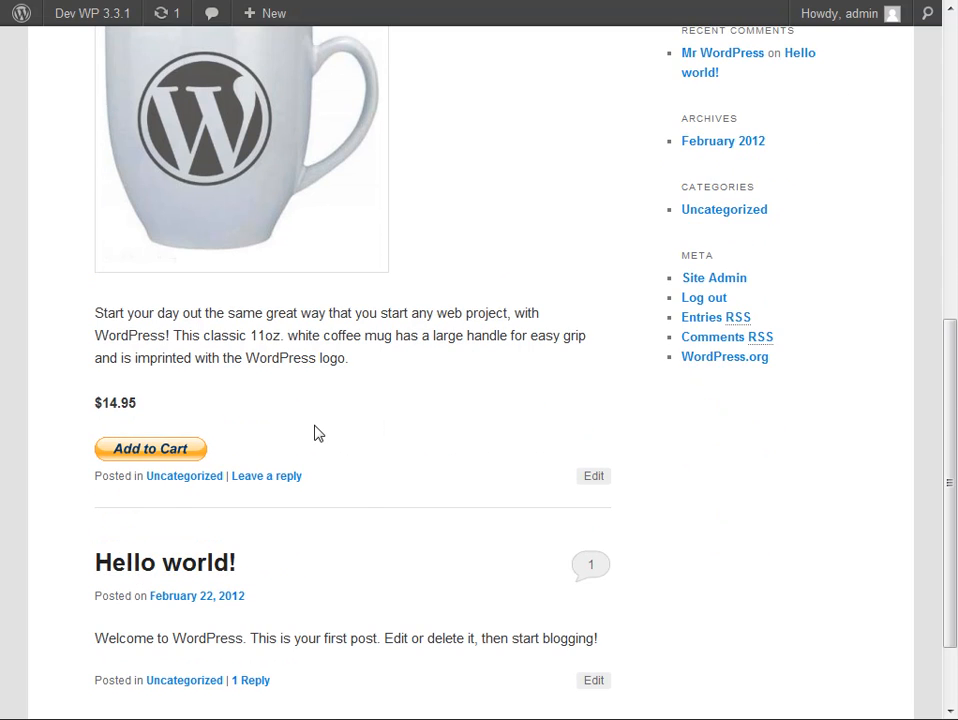
scroll("up", 3)
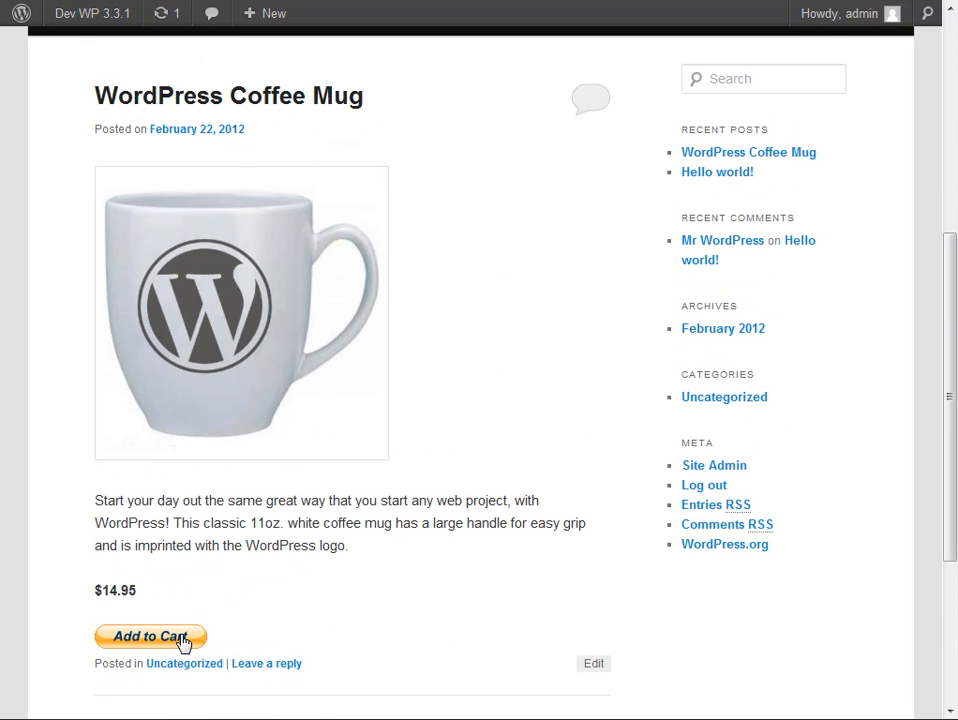
left_click(150, 636)
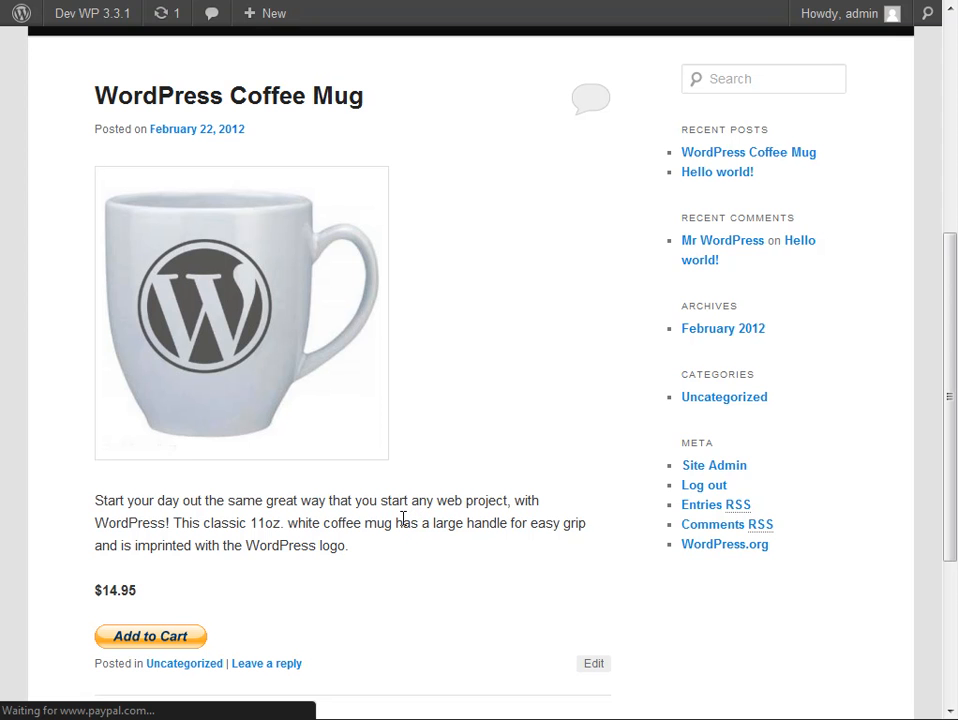
left_click(150, 636)
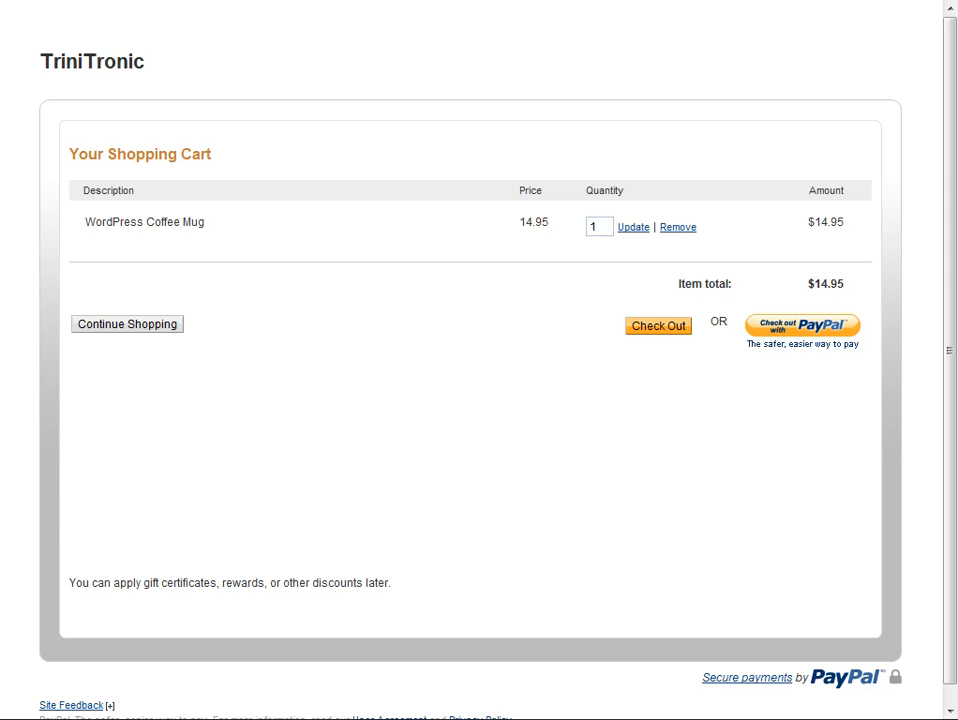